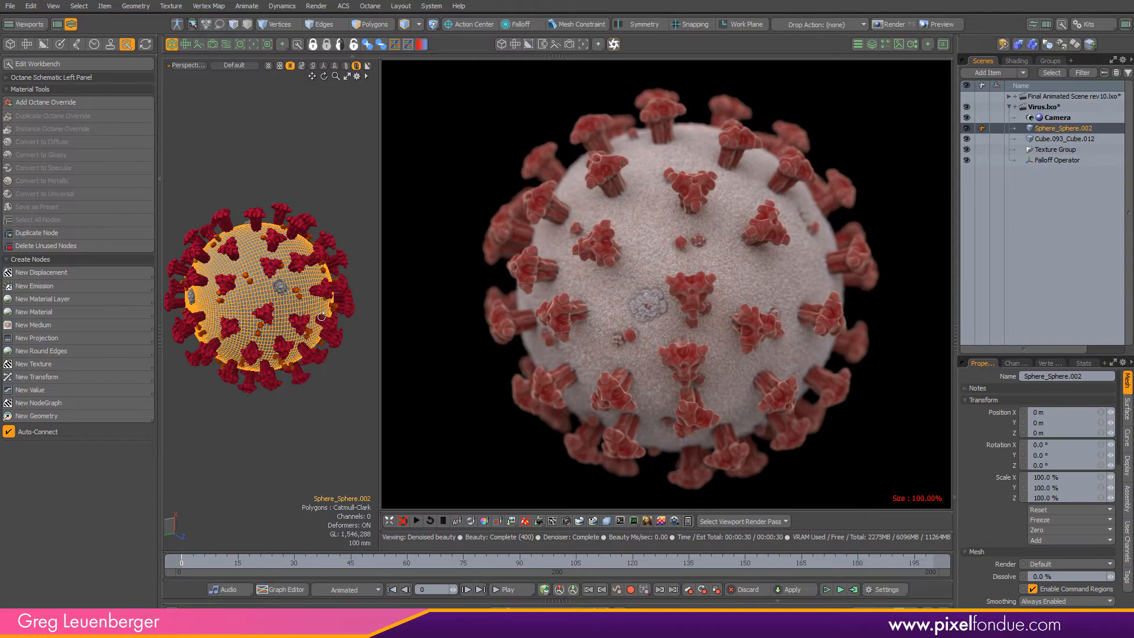
- Show the spike mesh Cube.093_Cube.012's polygon statistics, then clear the selection
left_click(1064, 138)
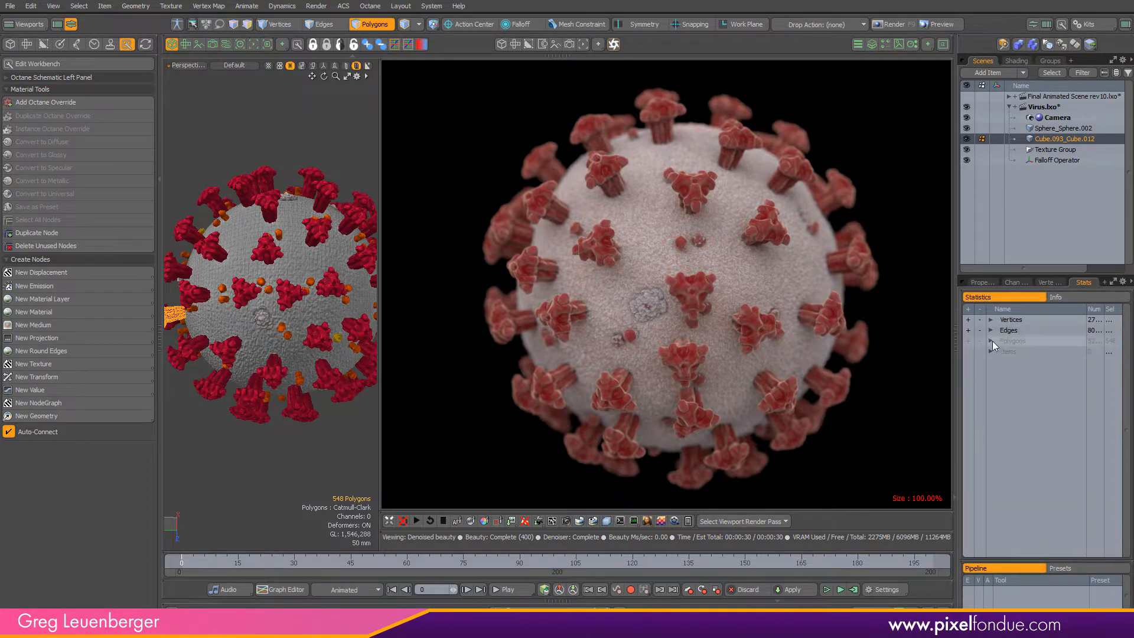
left_click(991, 340)
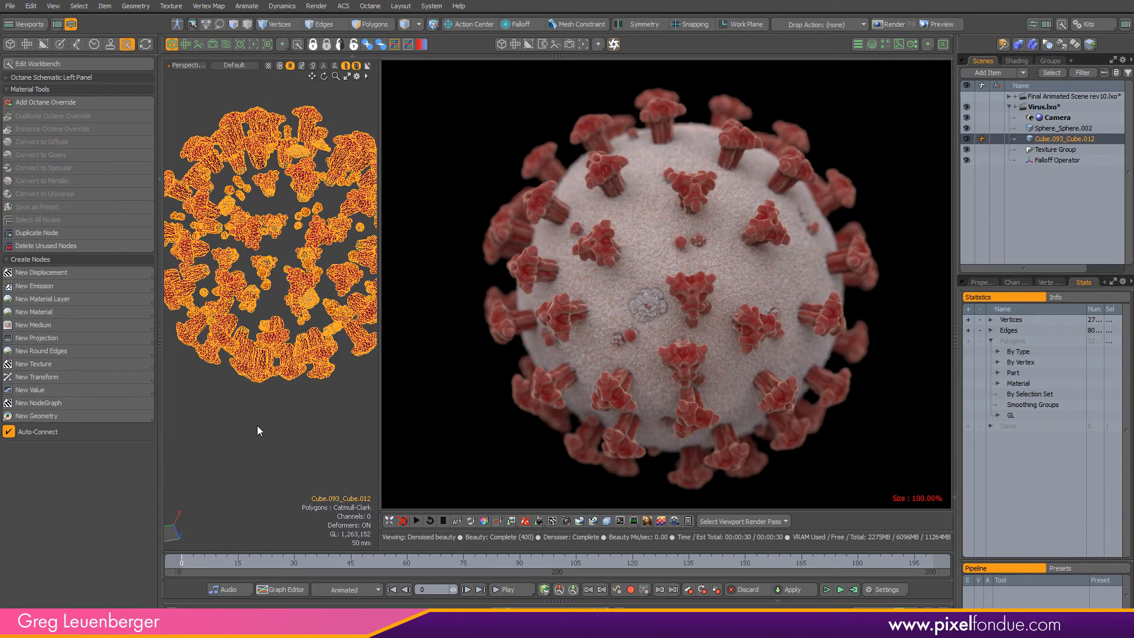
left_click(372, 24)
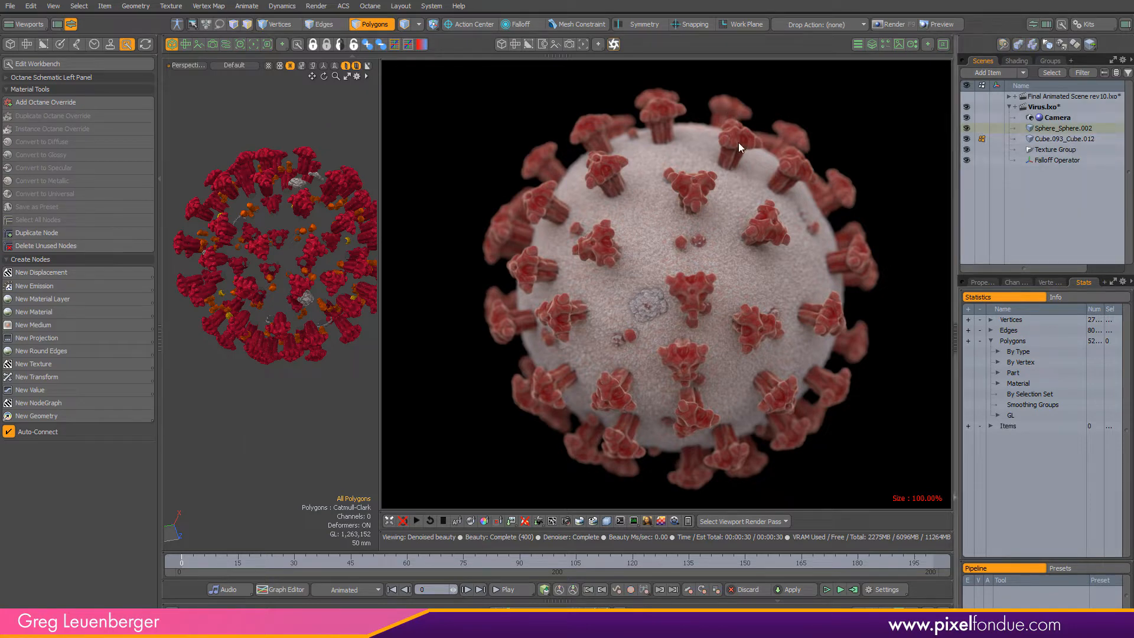
- Add a Variation Texture layer to the shader tree and view its properties
left_click(1015, 60)
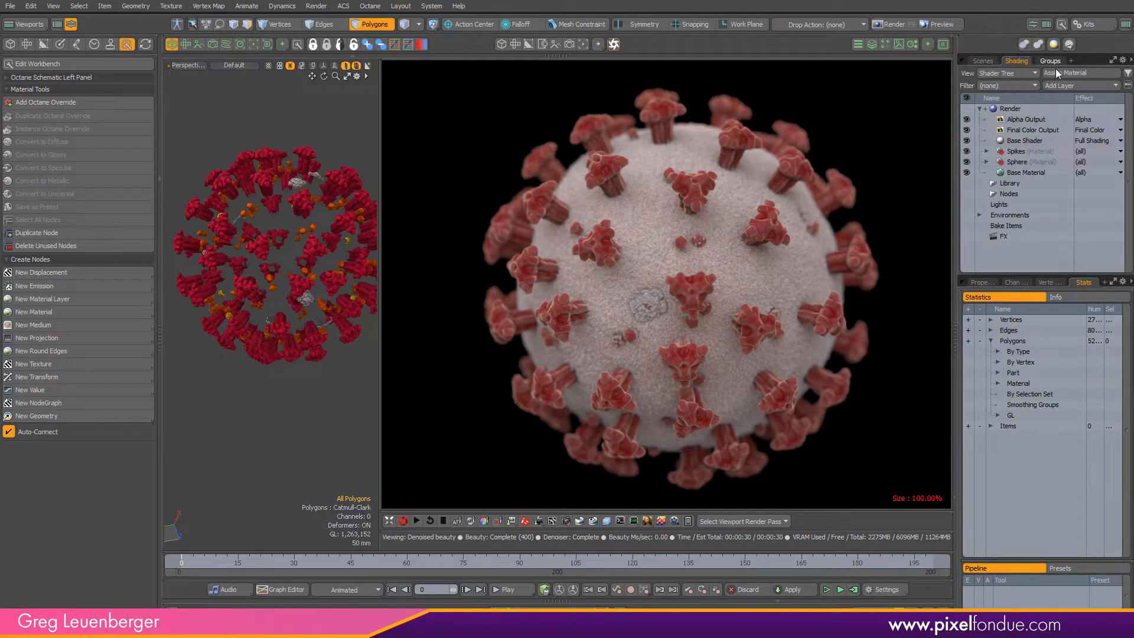
left_click(1077, 86)
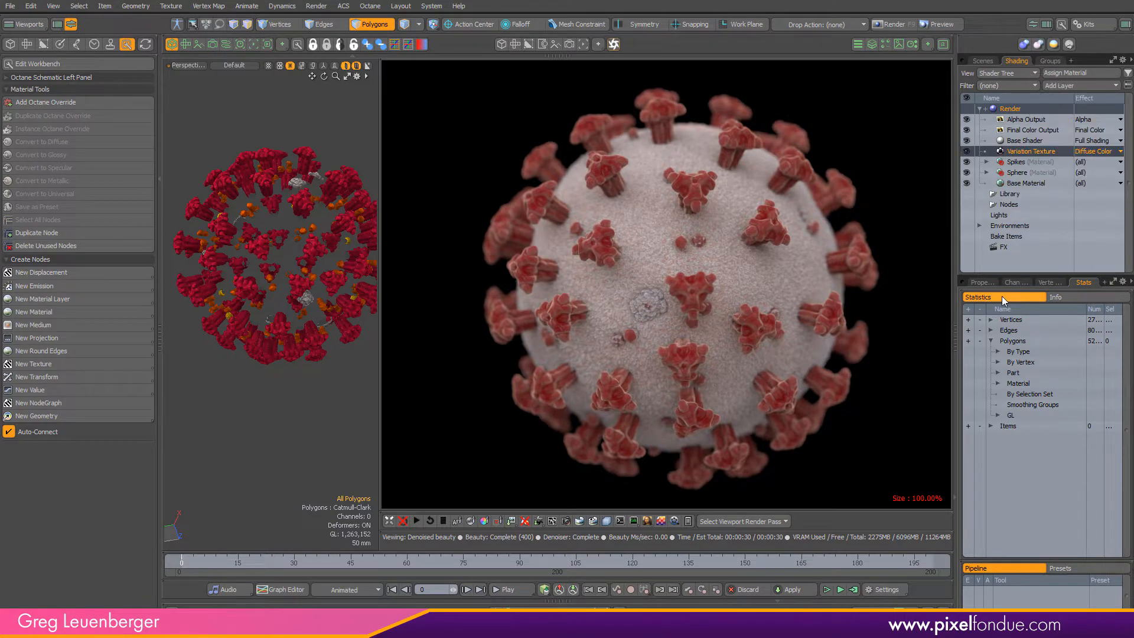
left_click(980, 282)
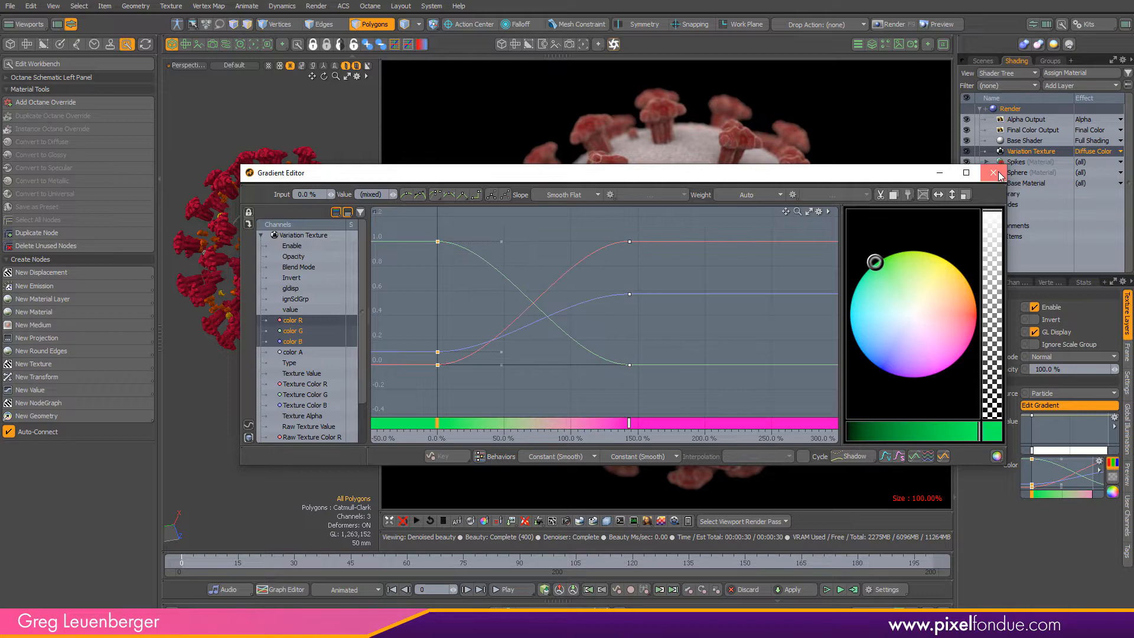
left_click(999, 172)
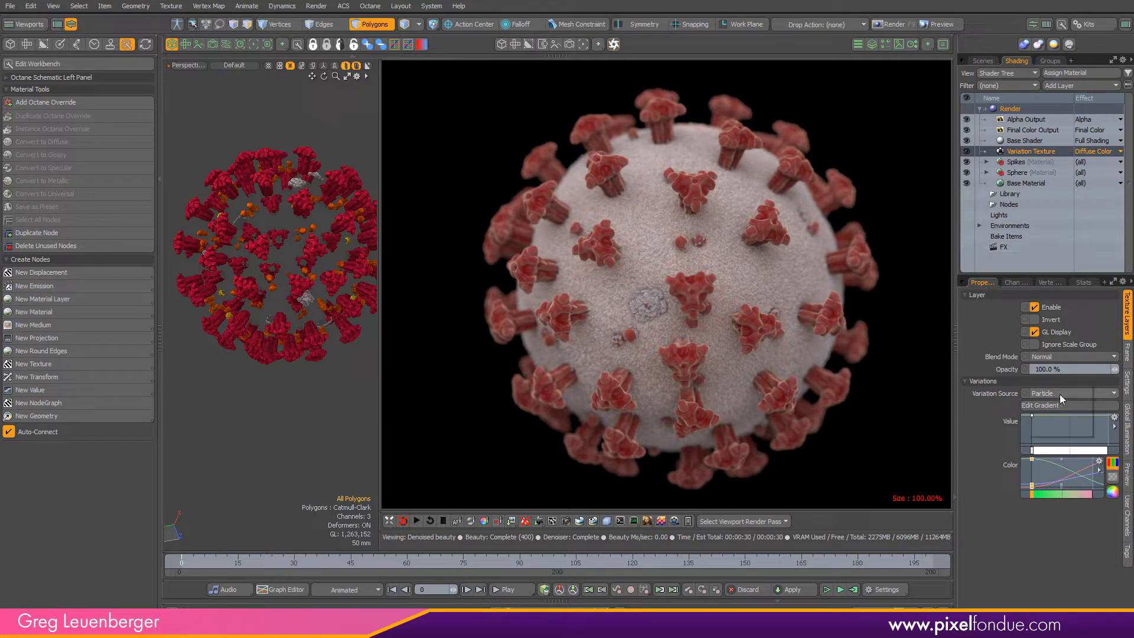
- Keep Particle as the variation source and review the layer's colour gradient
left_click(1073, 392)
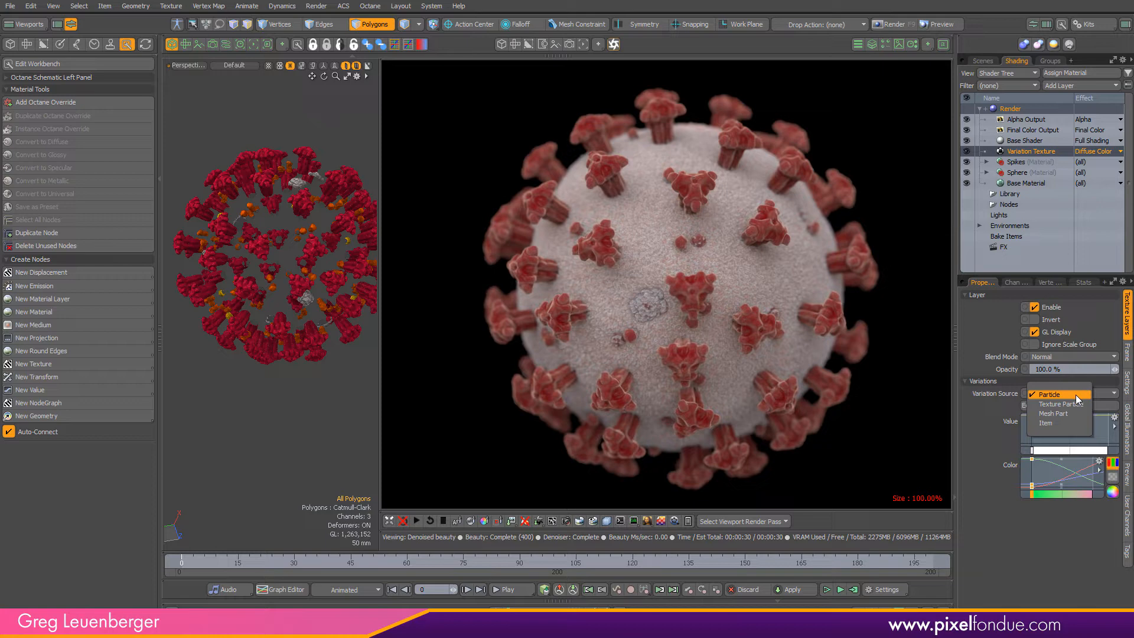
left_click(1048, 394)
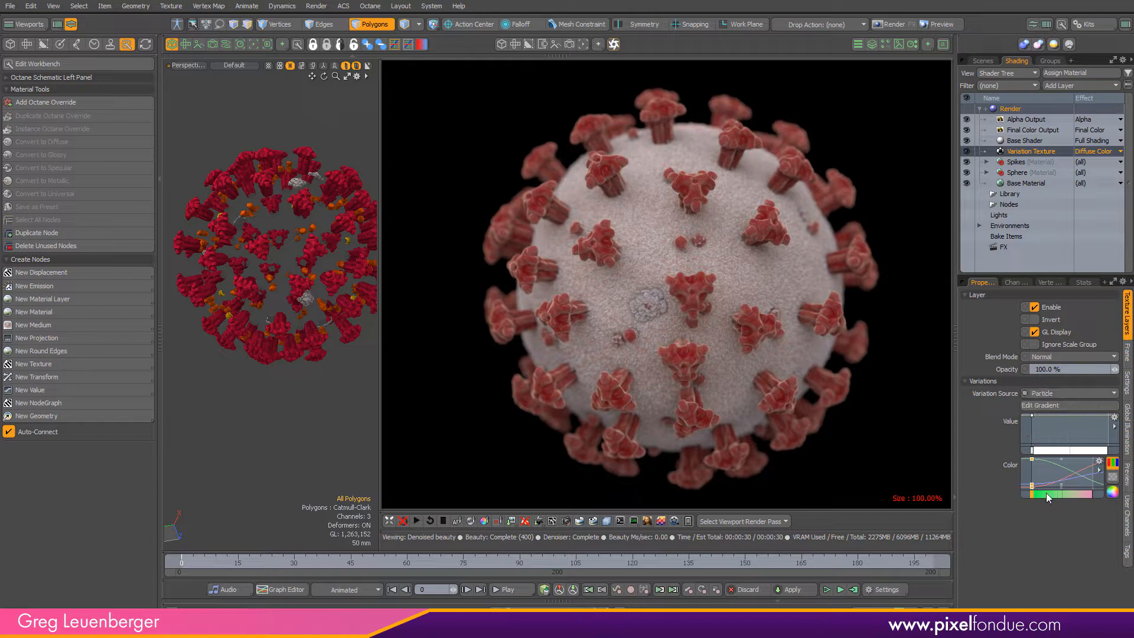
left_click(1039, 405)
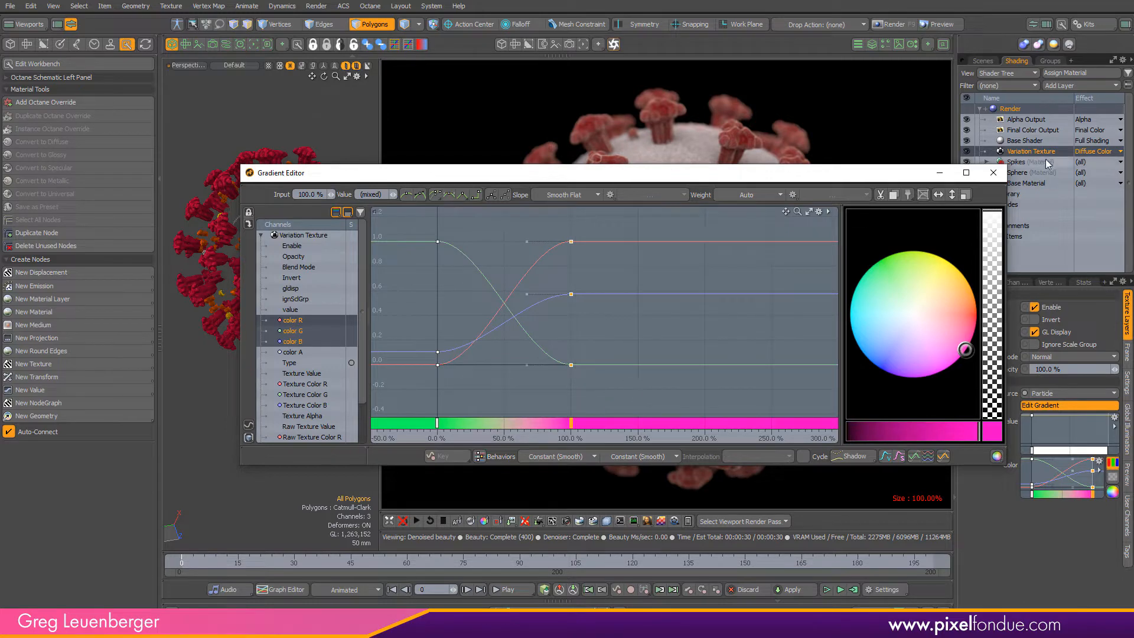
left_click(992, 172)
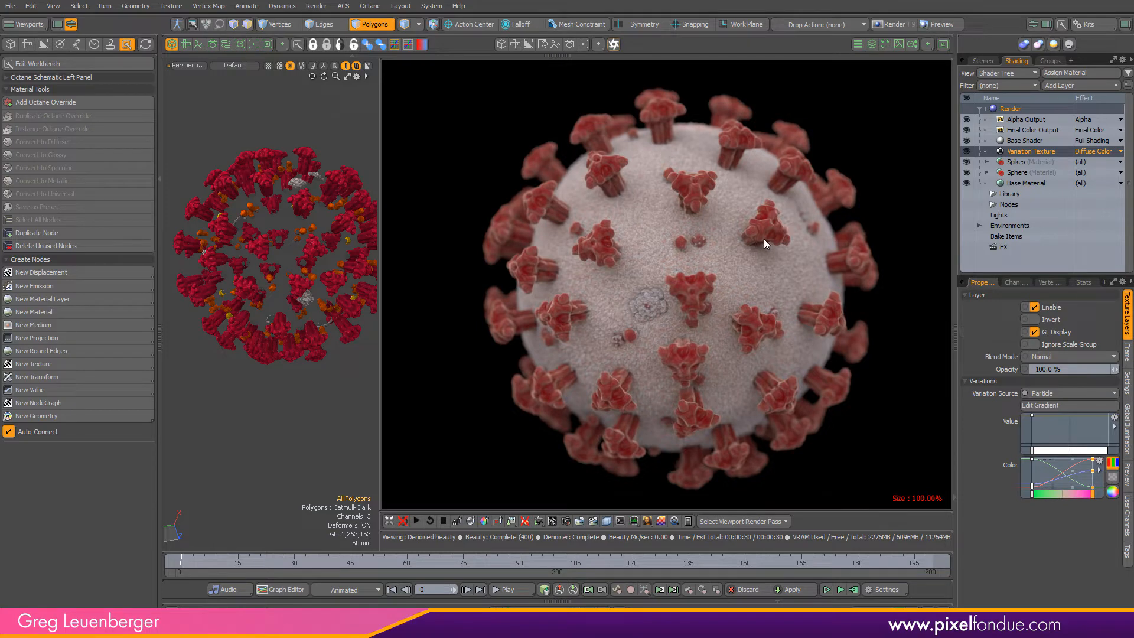
left_click(1069, 392)
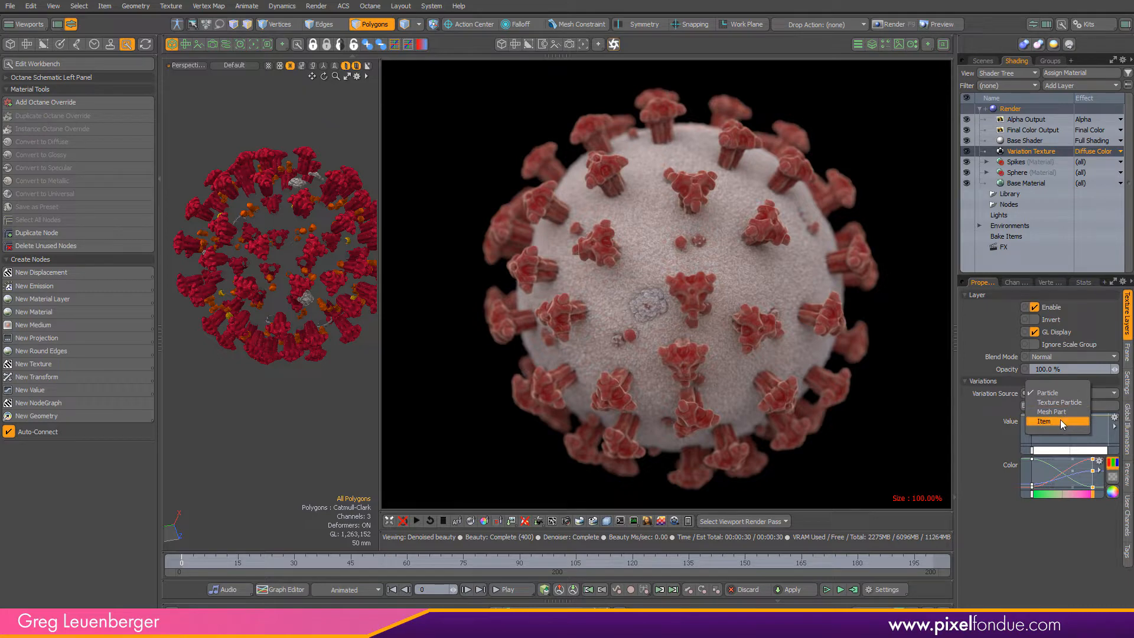
mouse_move(1061, 426)
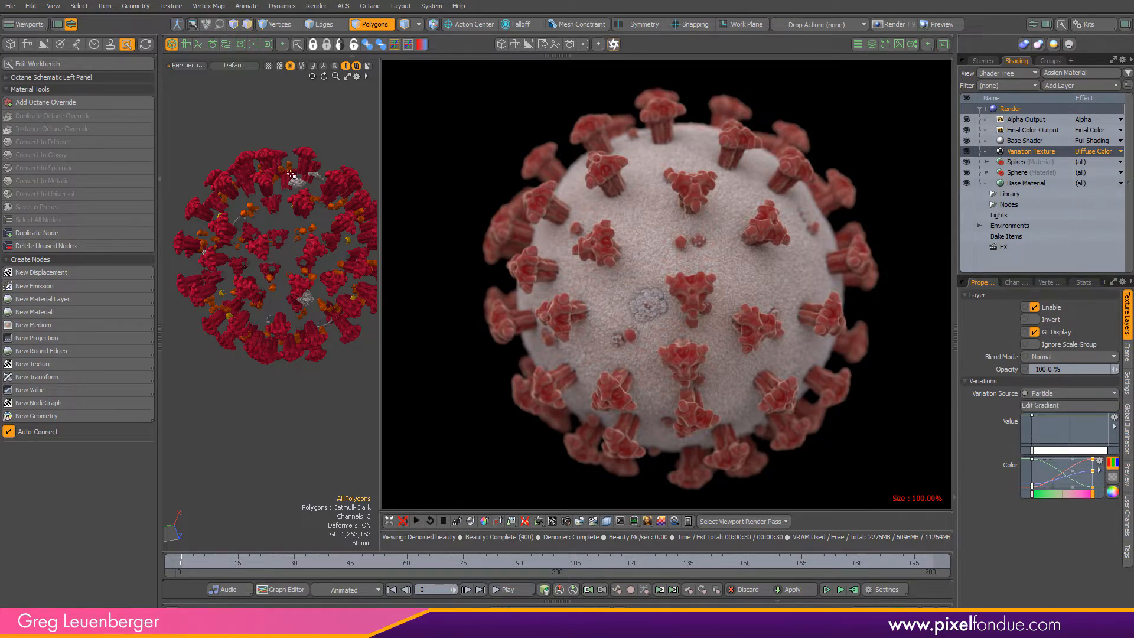
- Select one spike of the mesh in the viewport
left_click(262, 183)
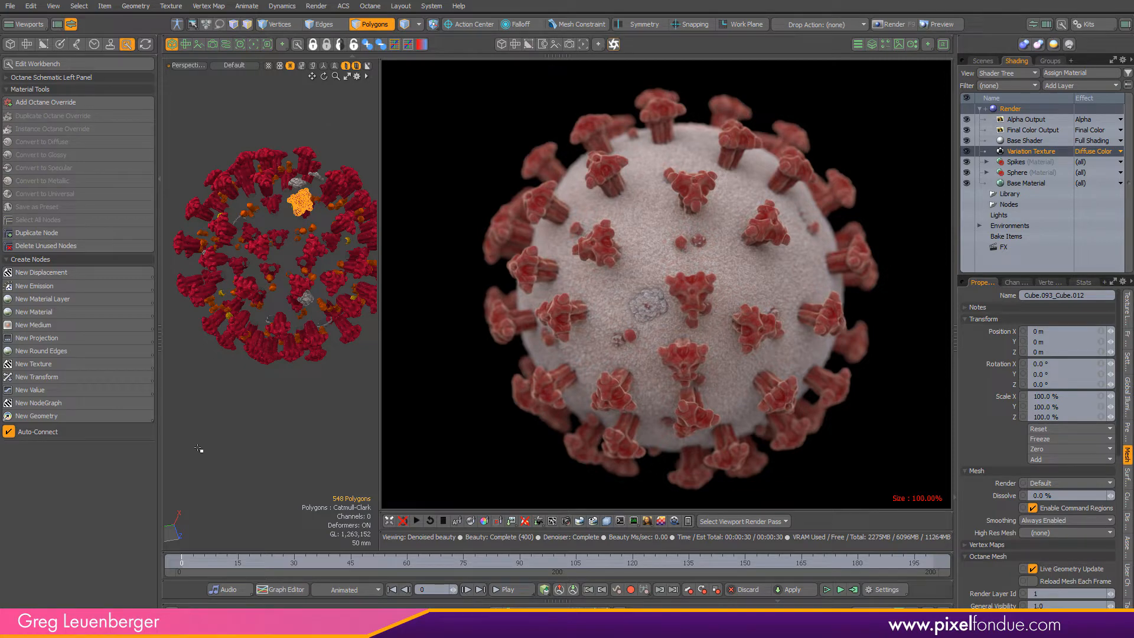
mouse_move(1052, 167)
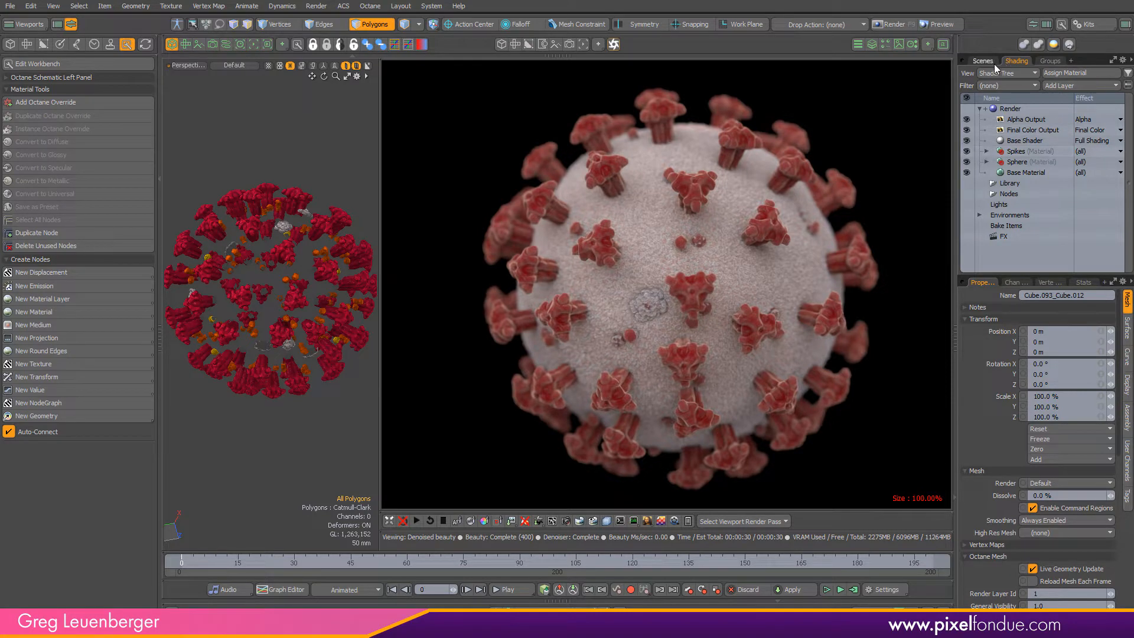
- Add a Set Weight operator to the spike mesh writing a weight map named 'Spikies'
left_click(981, 61)
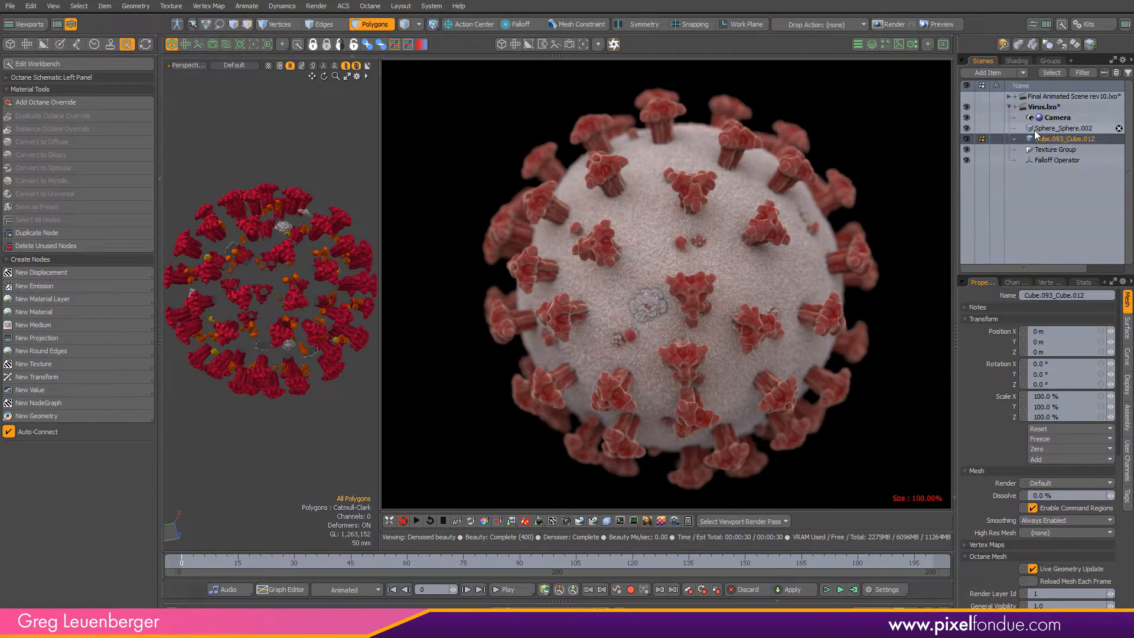
left_click(1063, 138)
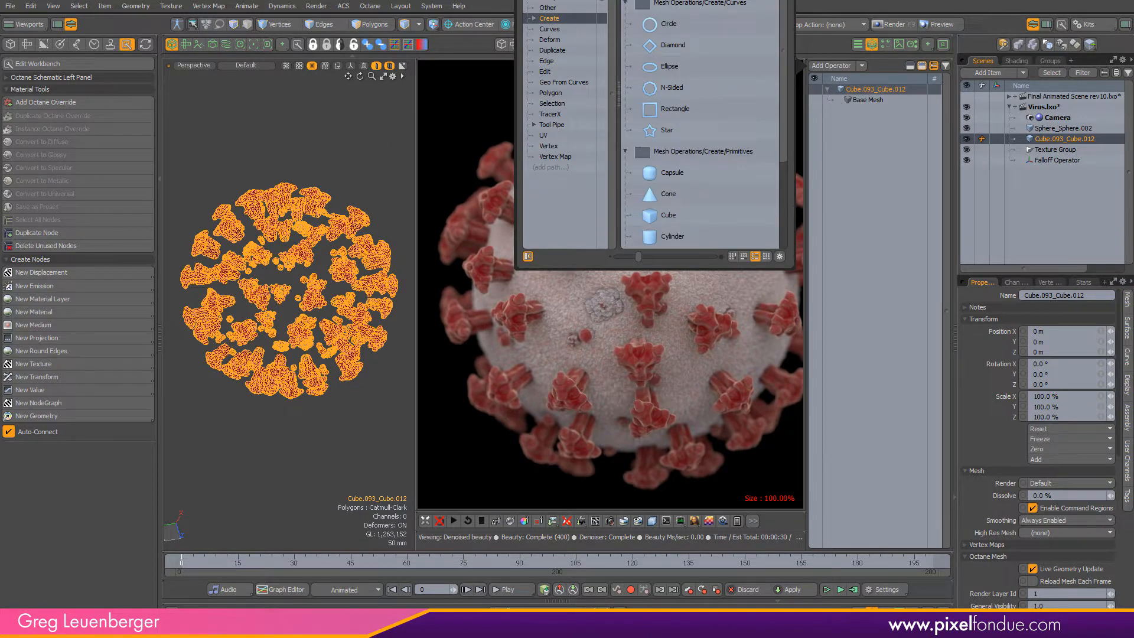
type("set")
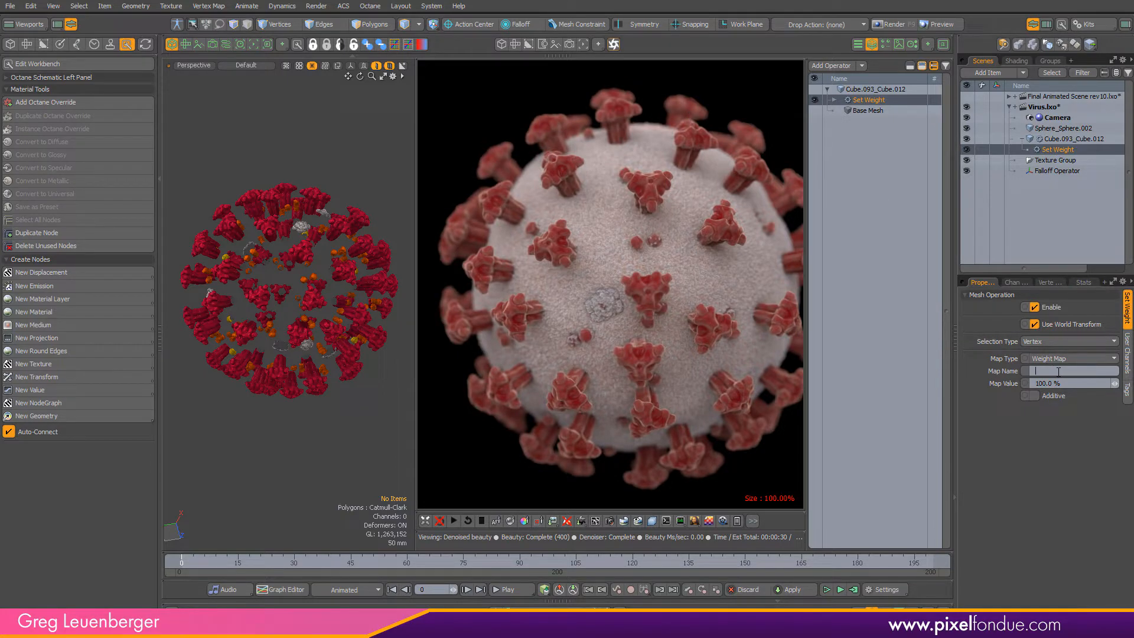
type("Spikies")
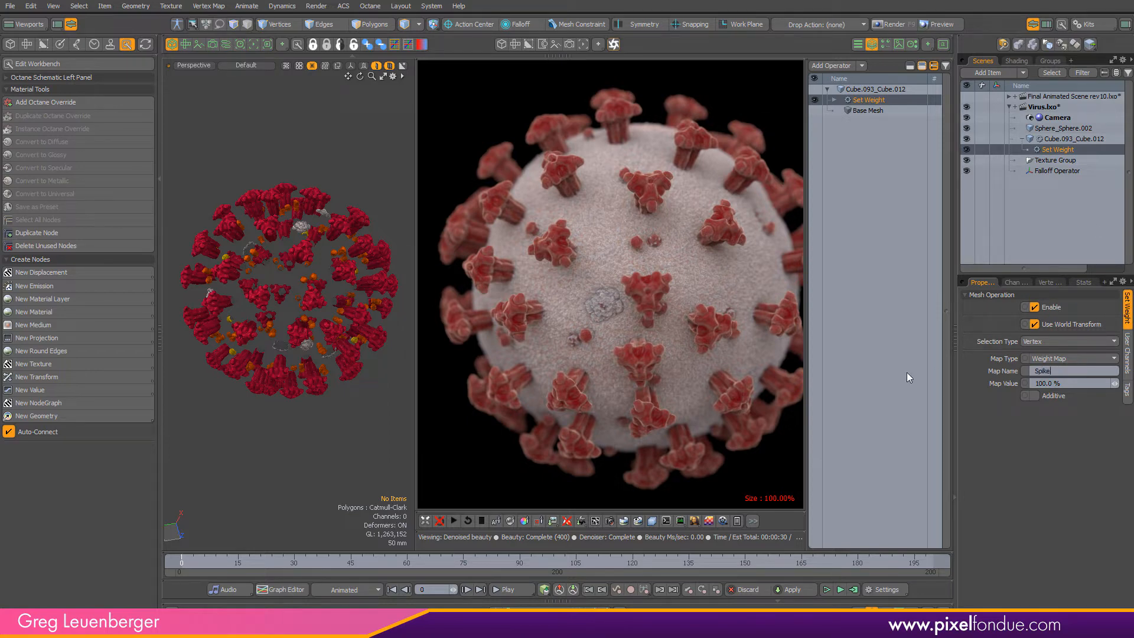
left_click(1052, 283)
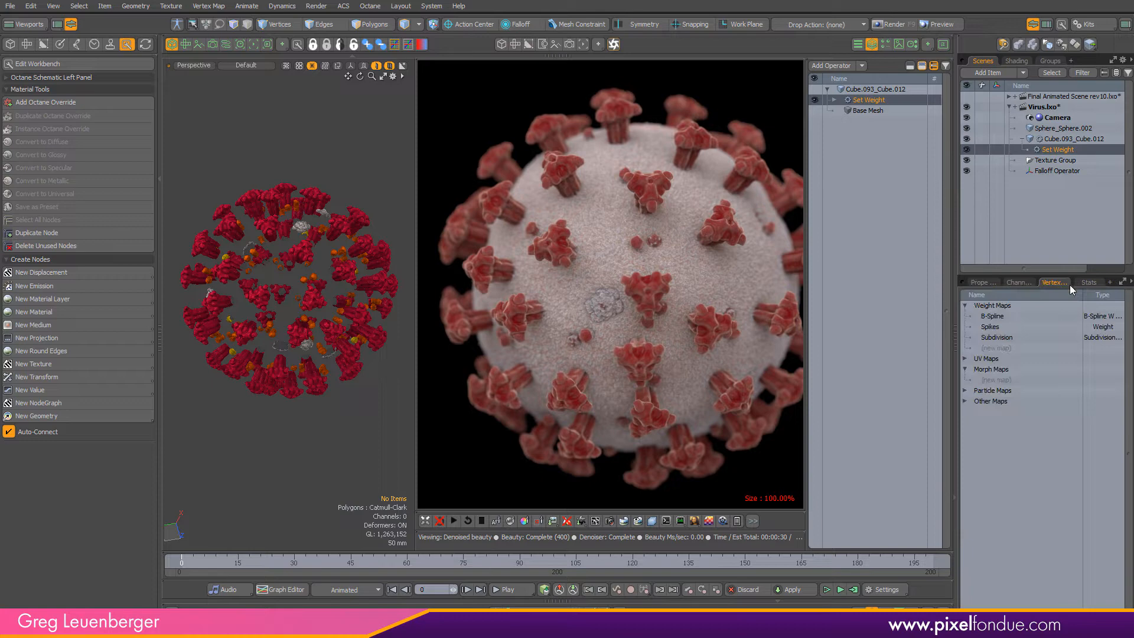
left_click(989, 326)
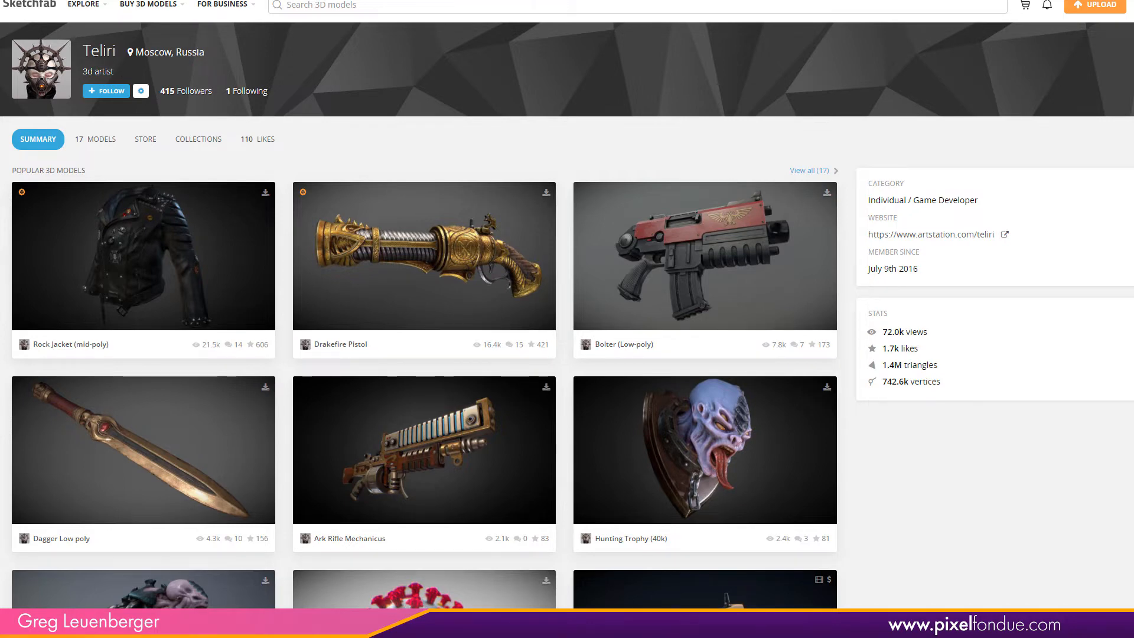
scroll("down", 3)
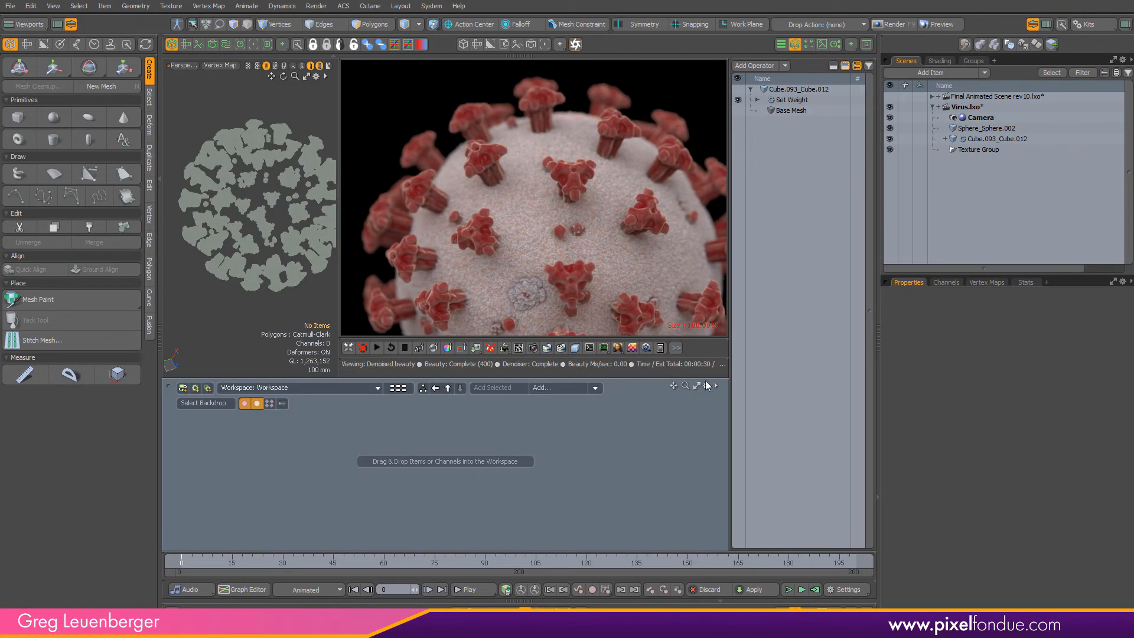
- Bring the spike mesh into the schematic and set Set Weight's selection type to Polygon
left_click(997, 138)
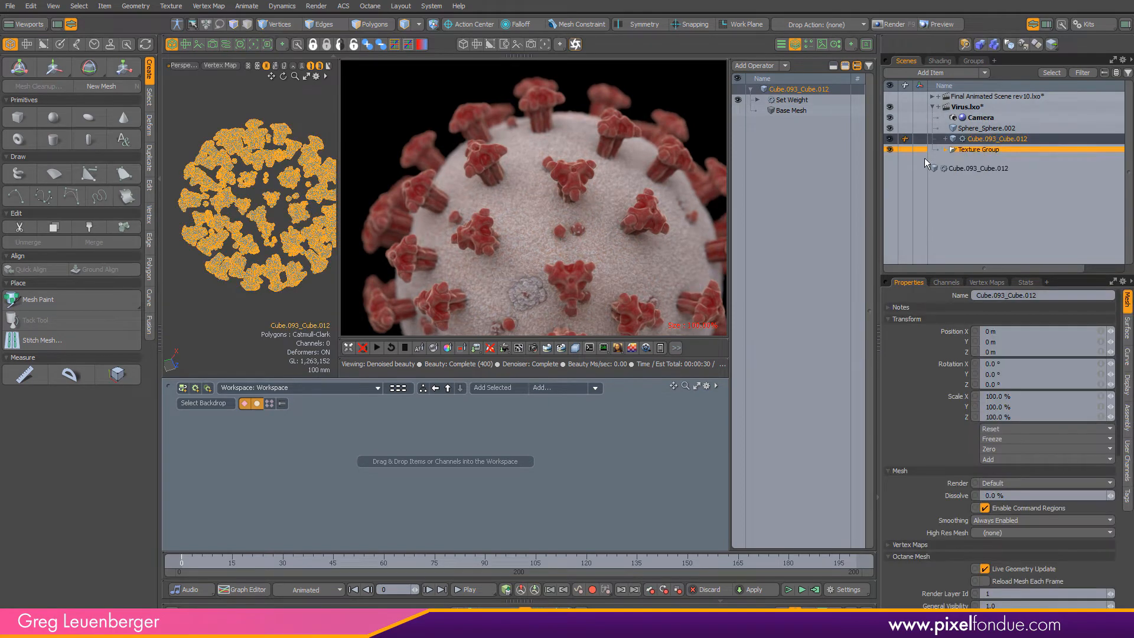
left_click(794, 99)
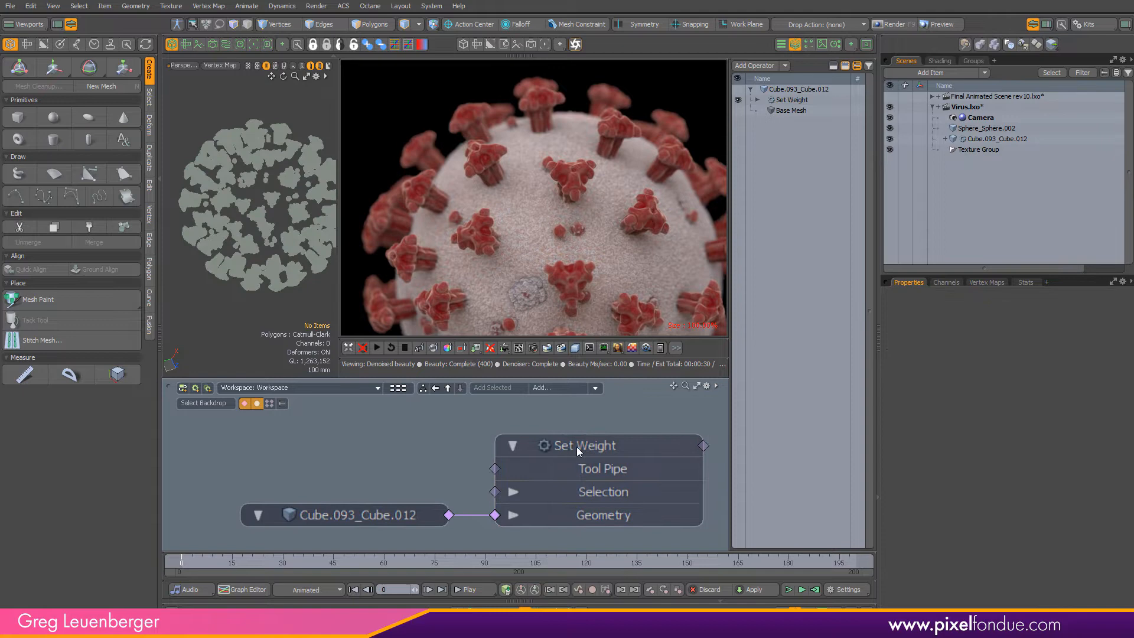
left_click(584, 445)
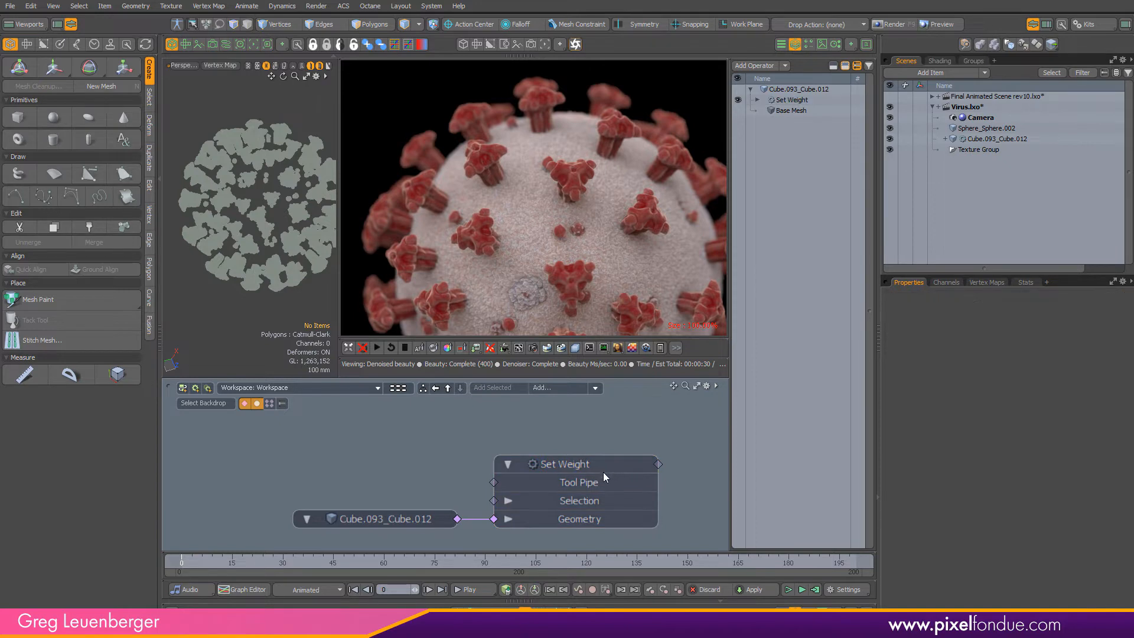
left_click(563, 463)
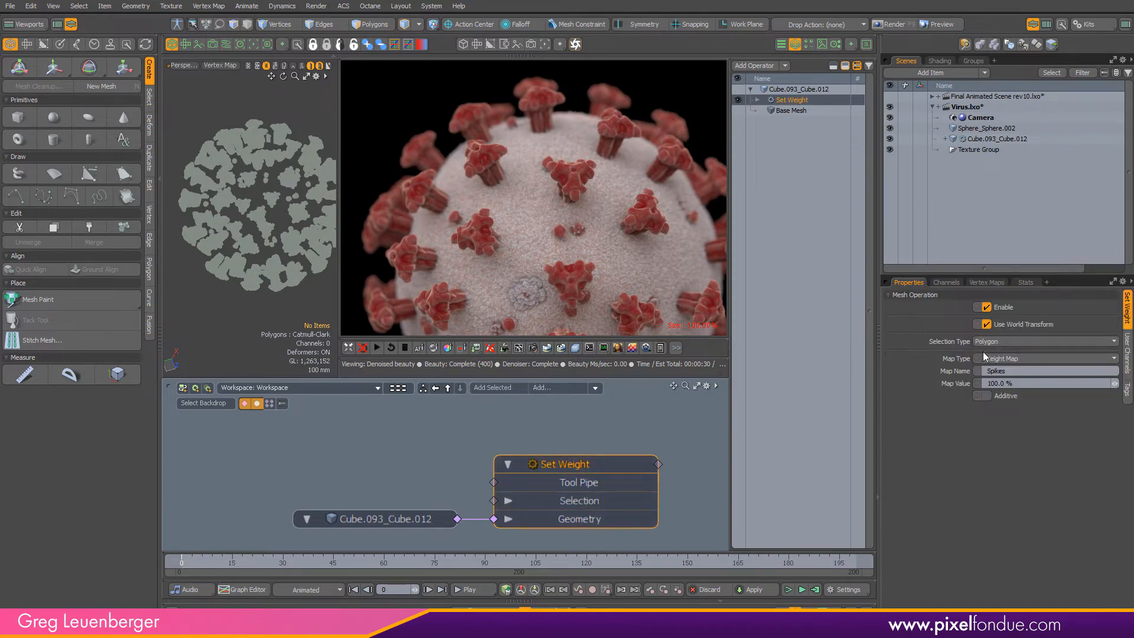
left_click(1045, 340)
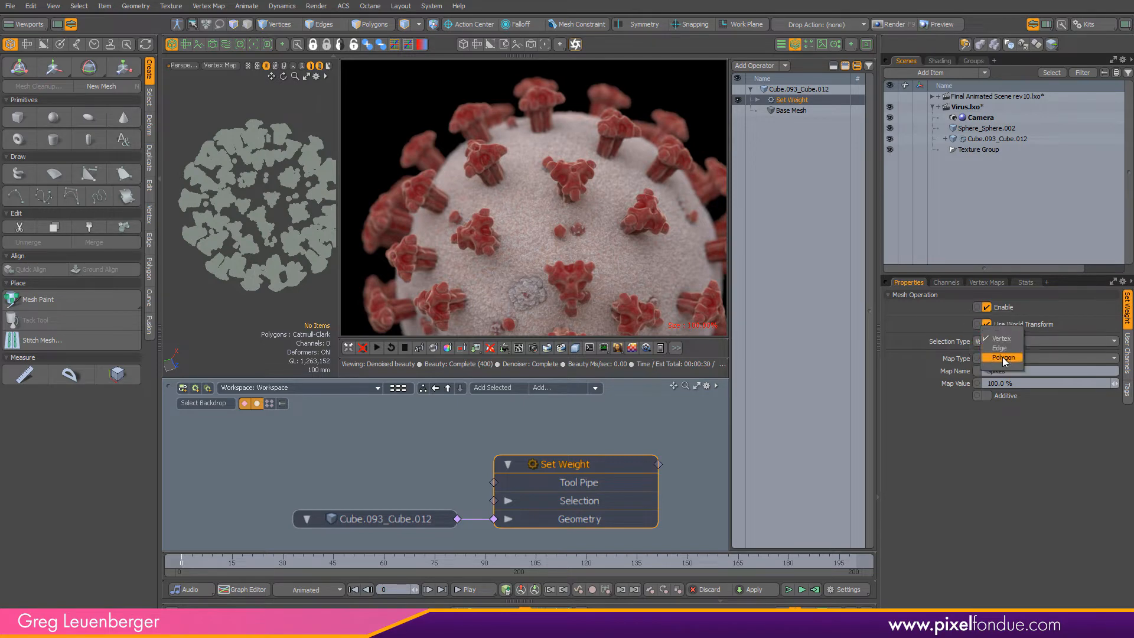
left_click(1000, 357)
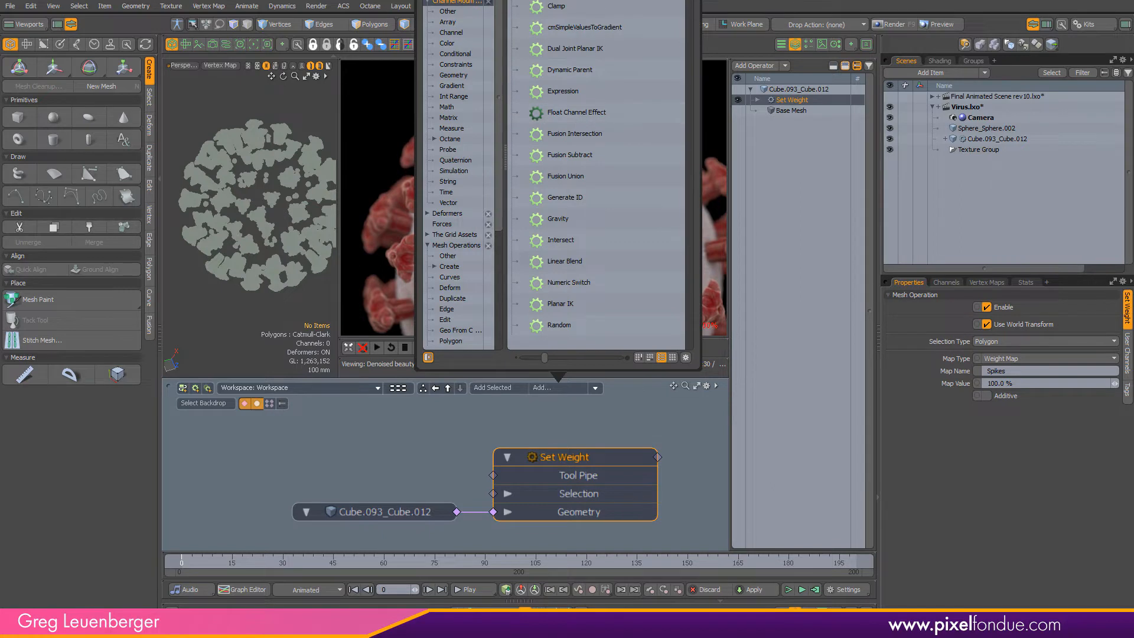
- Add a Falloff Operator feeding Set Weight and expose its Polygon Part channel
type("fall")
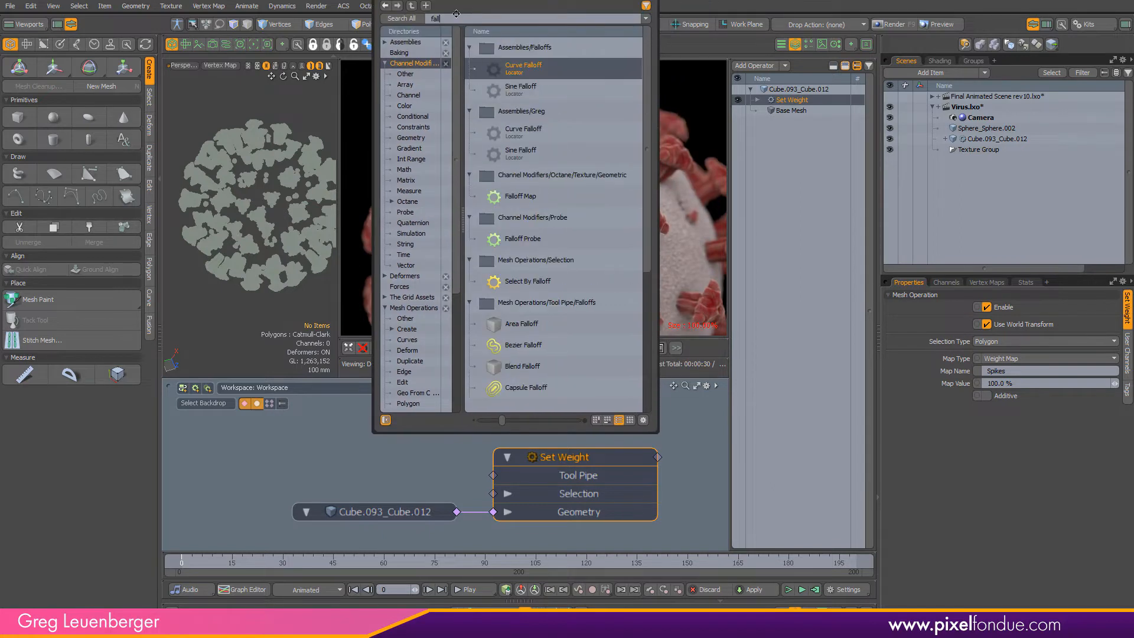
type("falloff op")
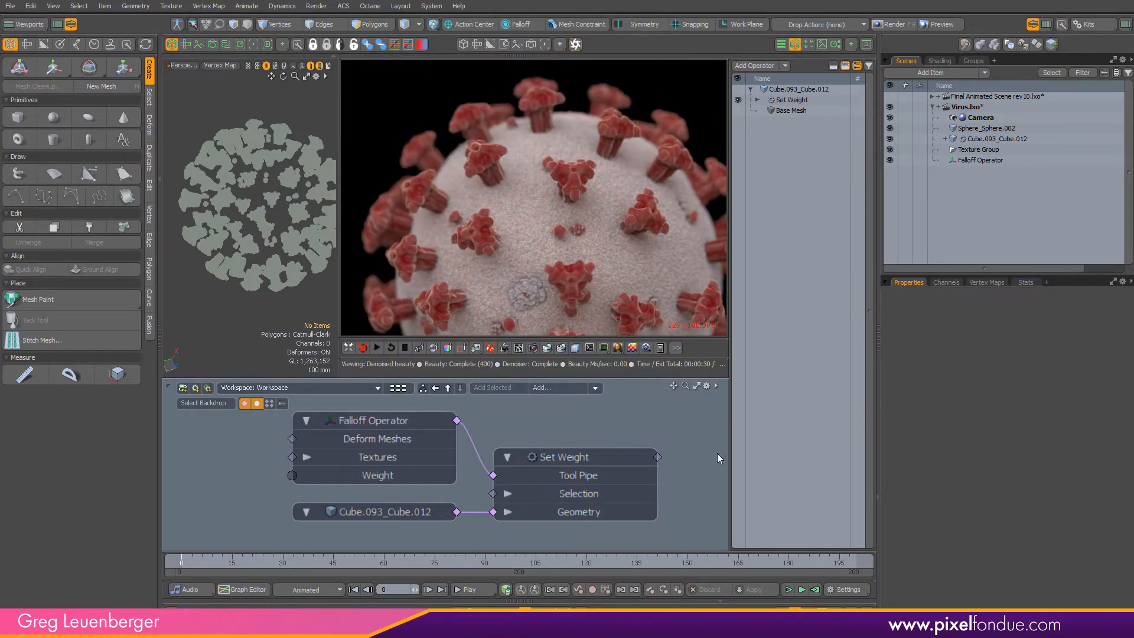
left_click(378, 421)
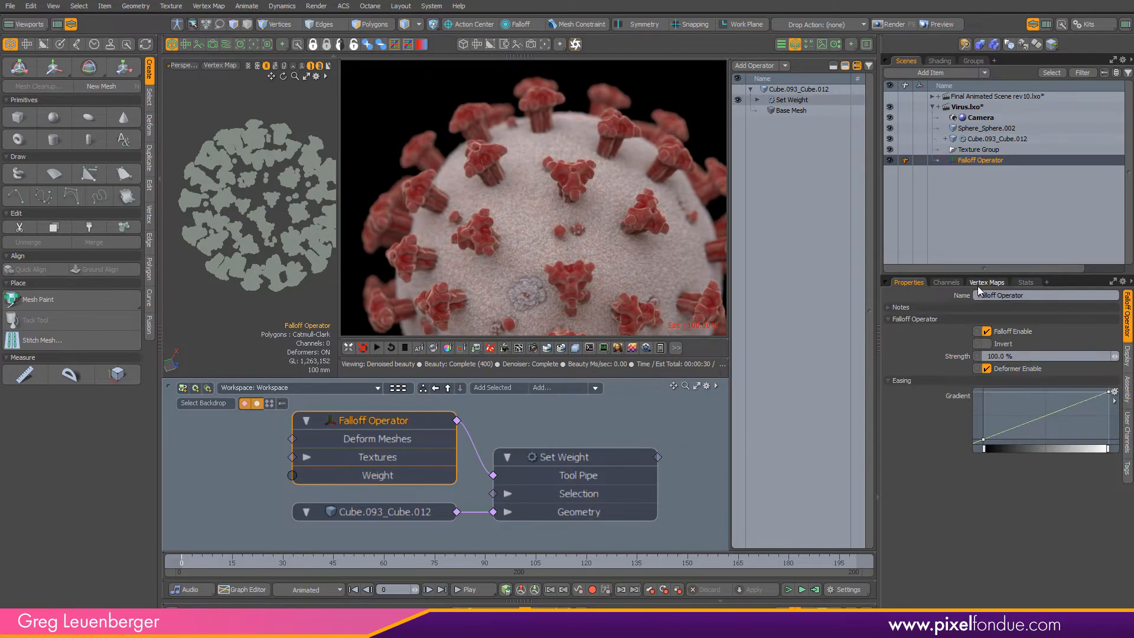
left_click(945, 281)
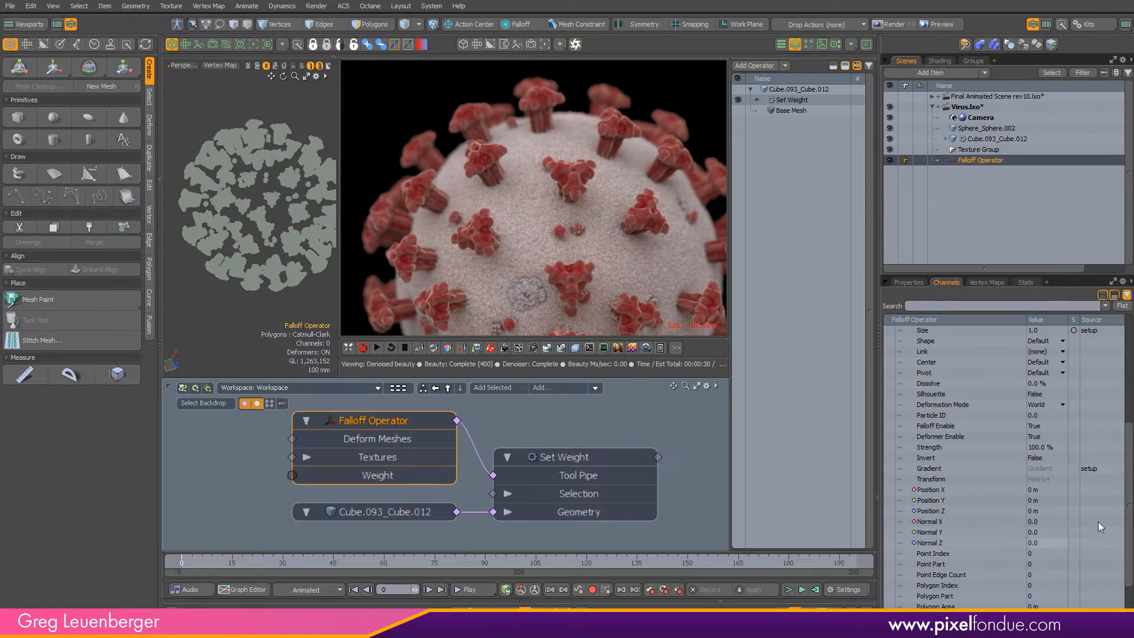
scroll("down", 3)
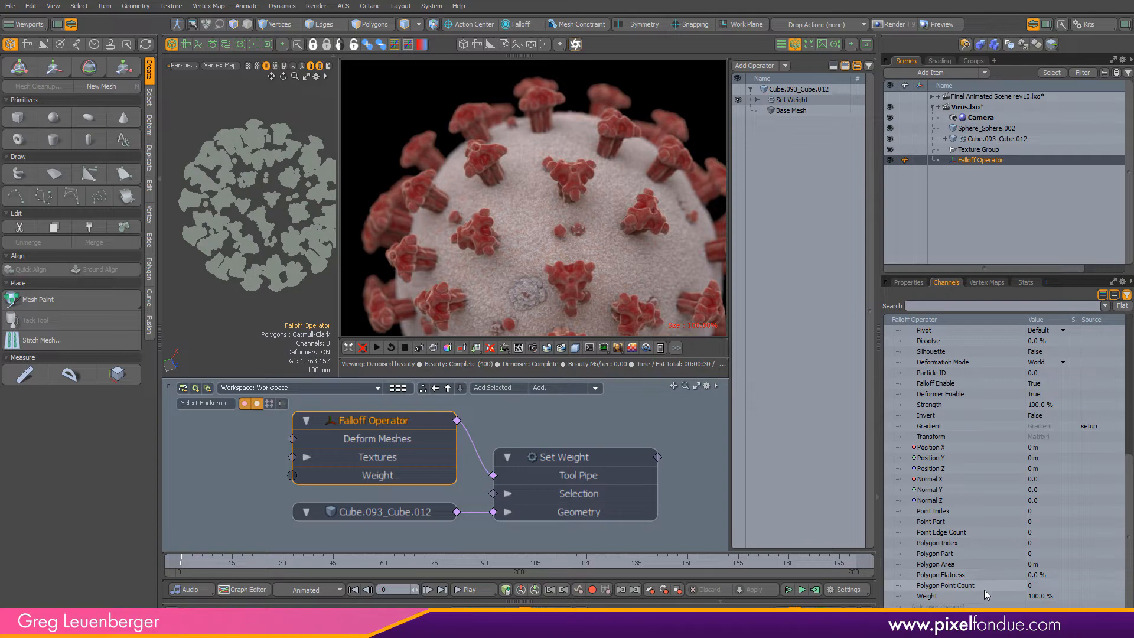
left_click(936, 552)
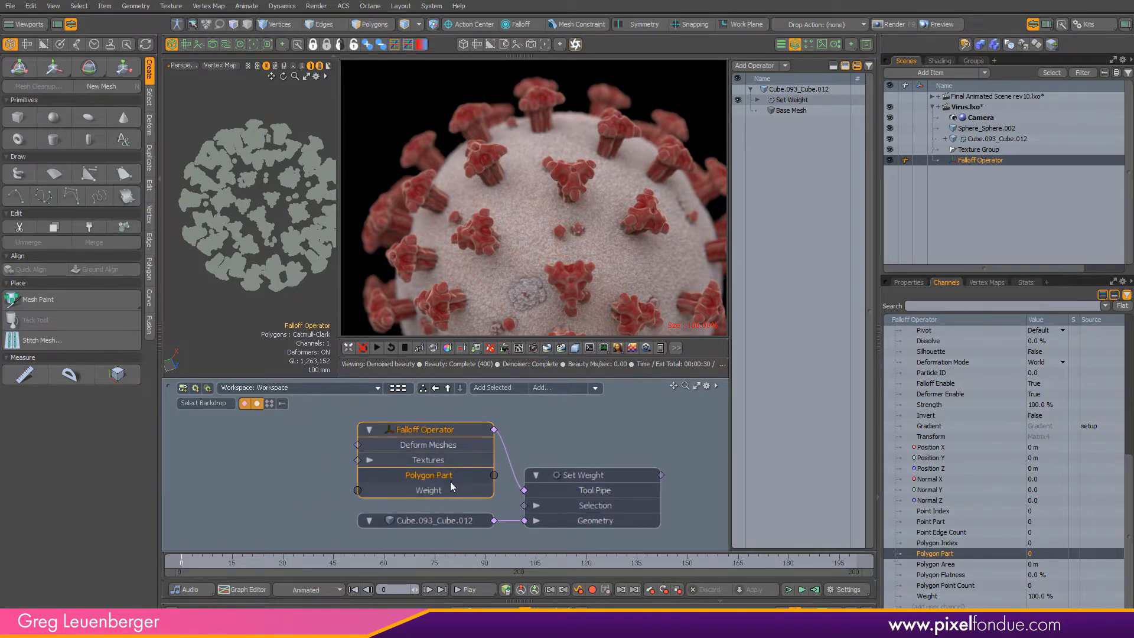
- Pull Polygon Part out as its own output node on the Falloff Operator
right_click(449, 475)
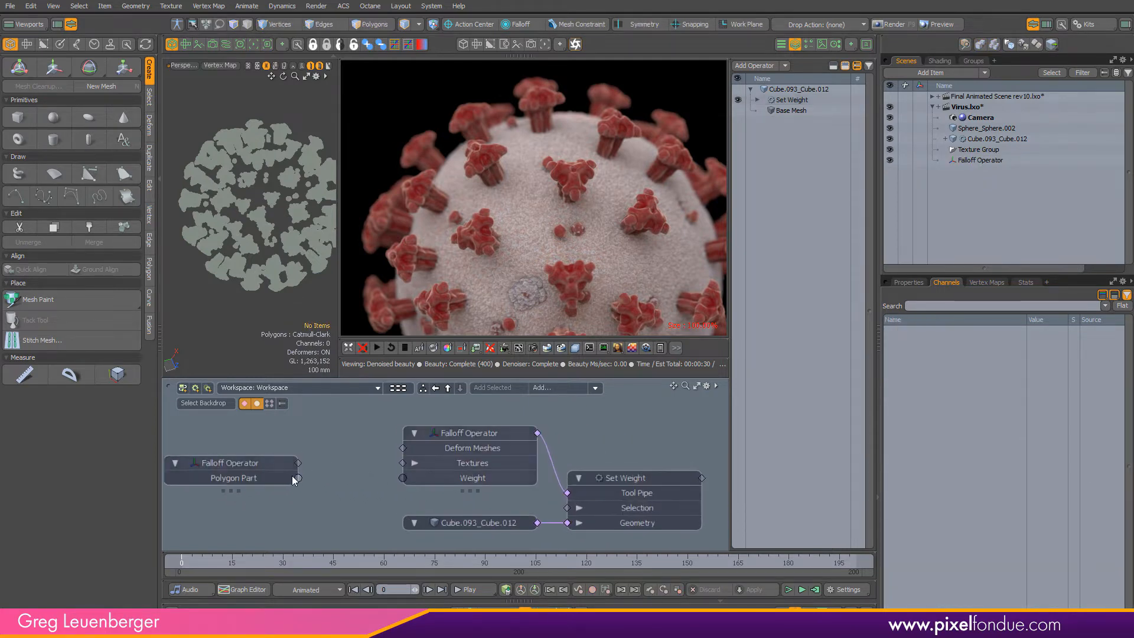
left_click_drag(297, 477, 402, 477)
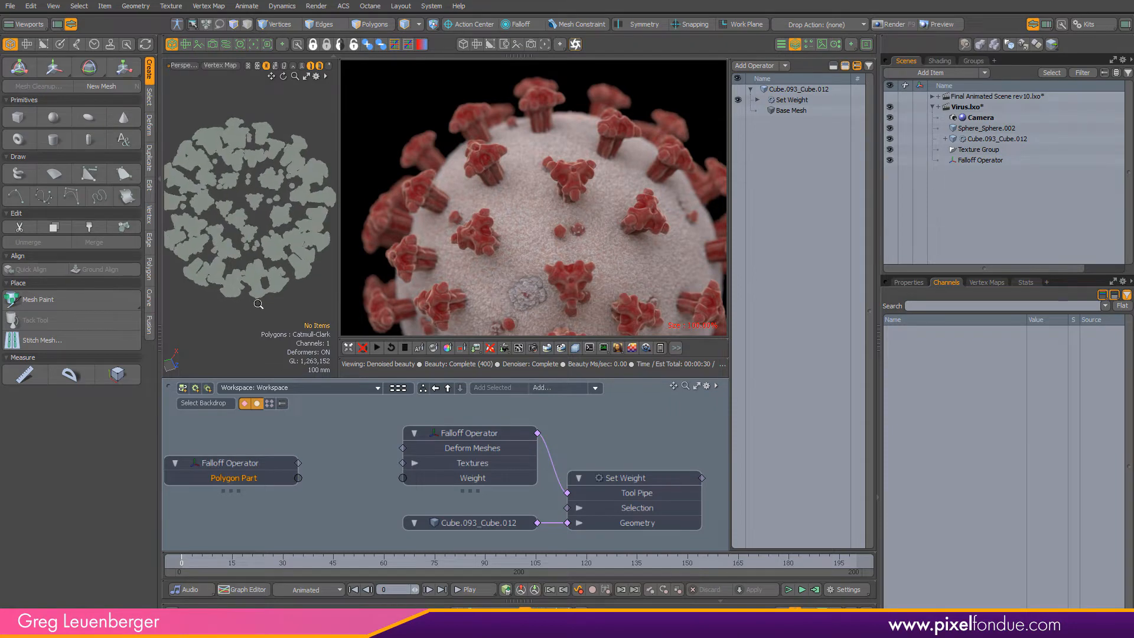
left_click(468, 522)
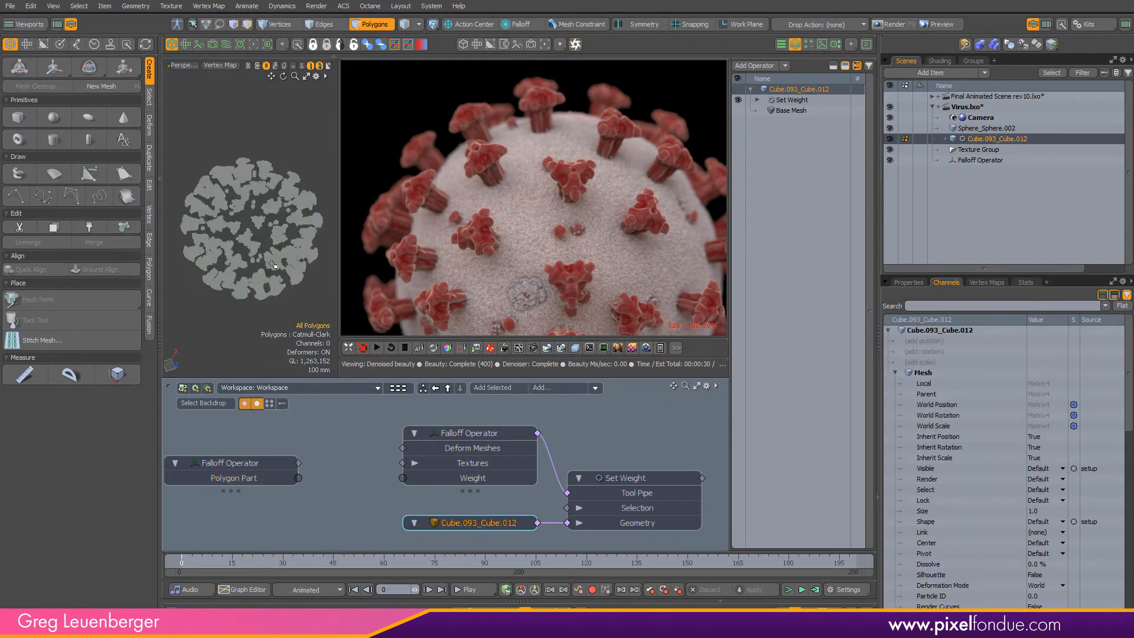
left_click(273, 256)
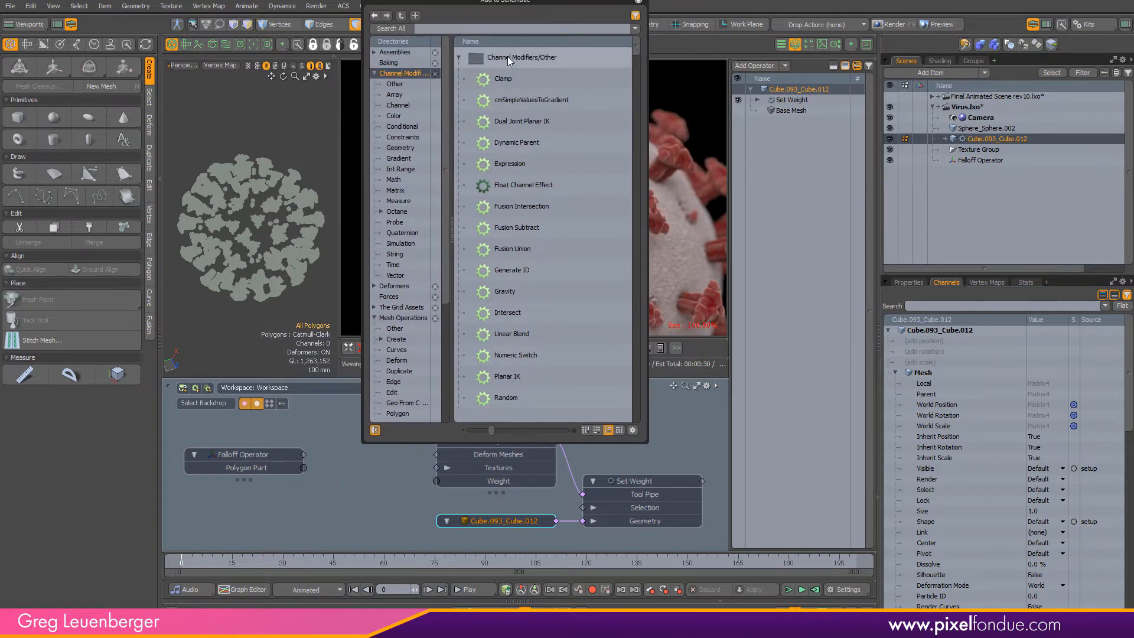
- Add a Random channel modifier node with Use Time As Seed turned off
type("random")
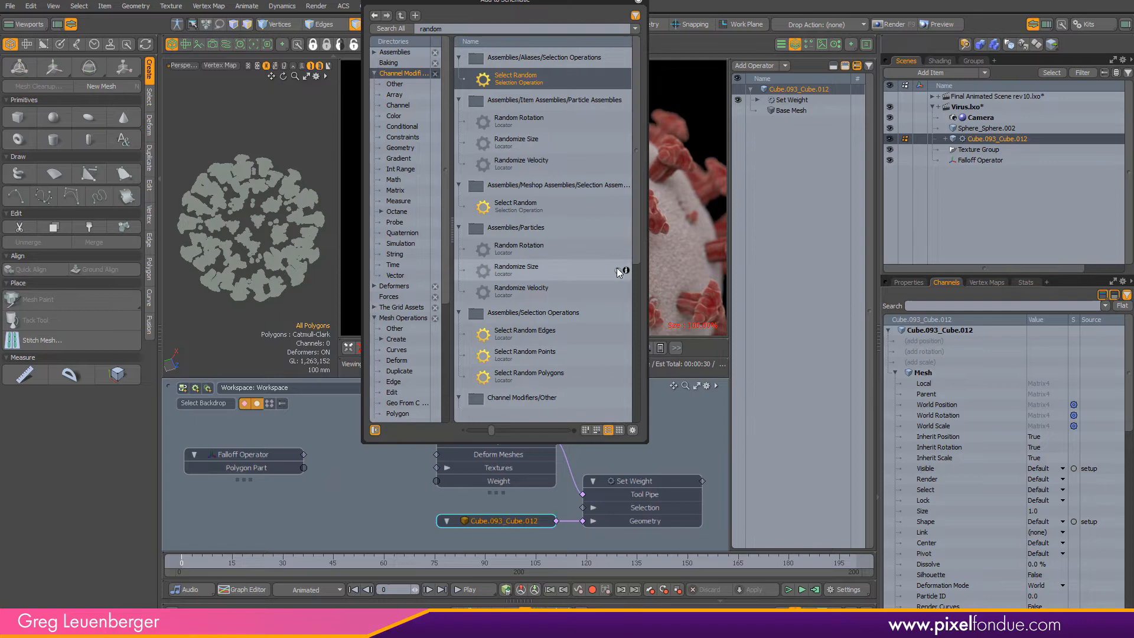
scroll("down", 3)
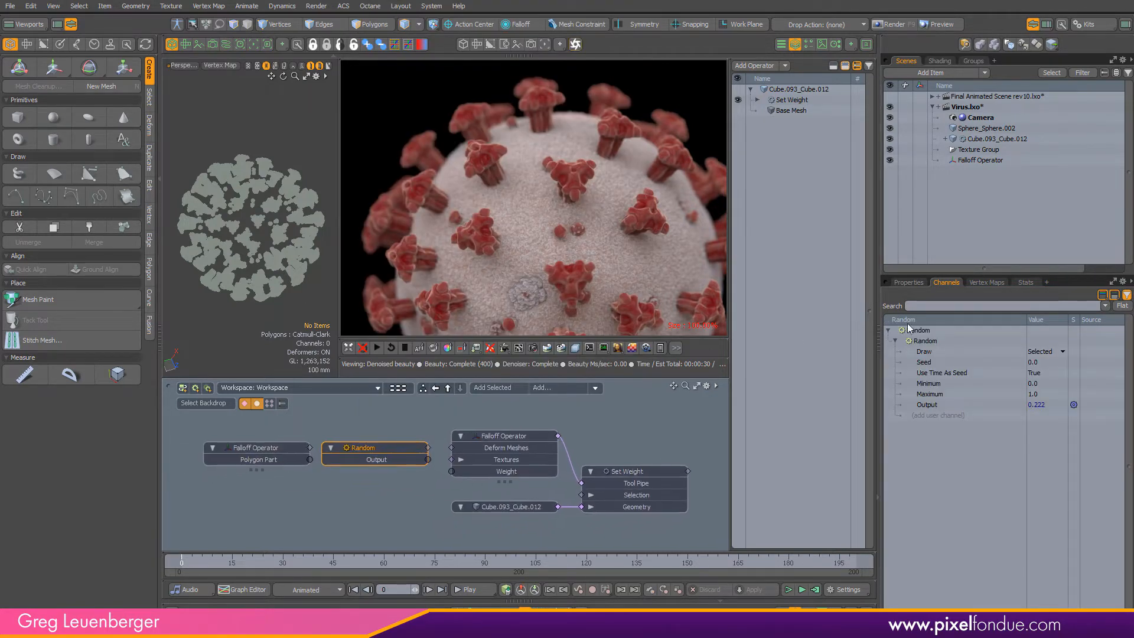
left_click(908, 281)
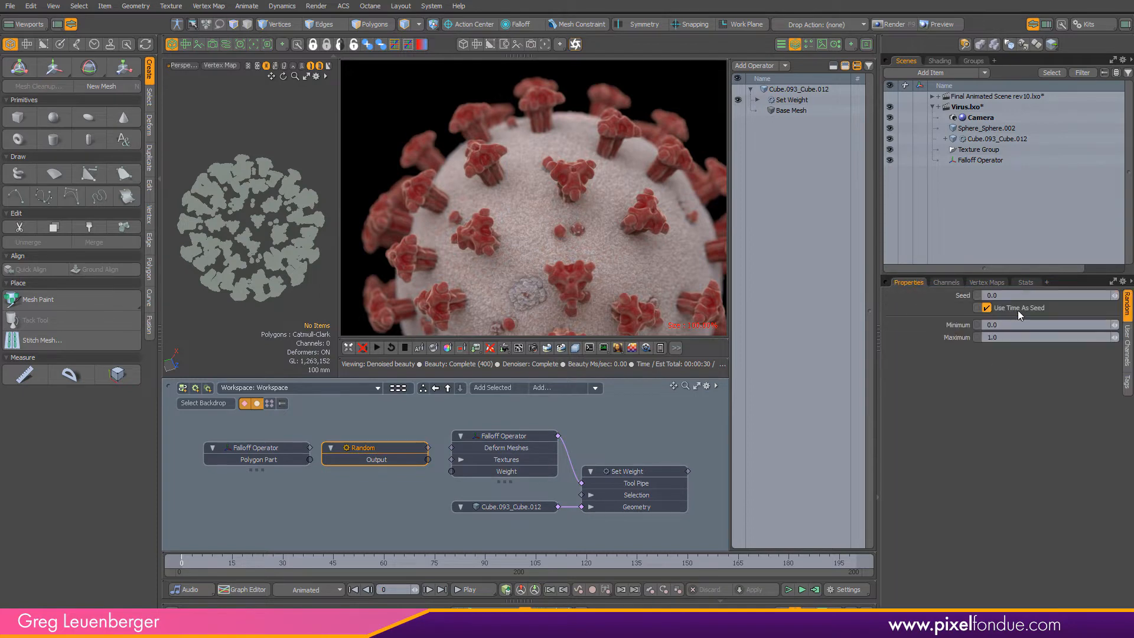
mouse_move(1012, 311)
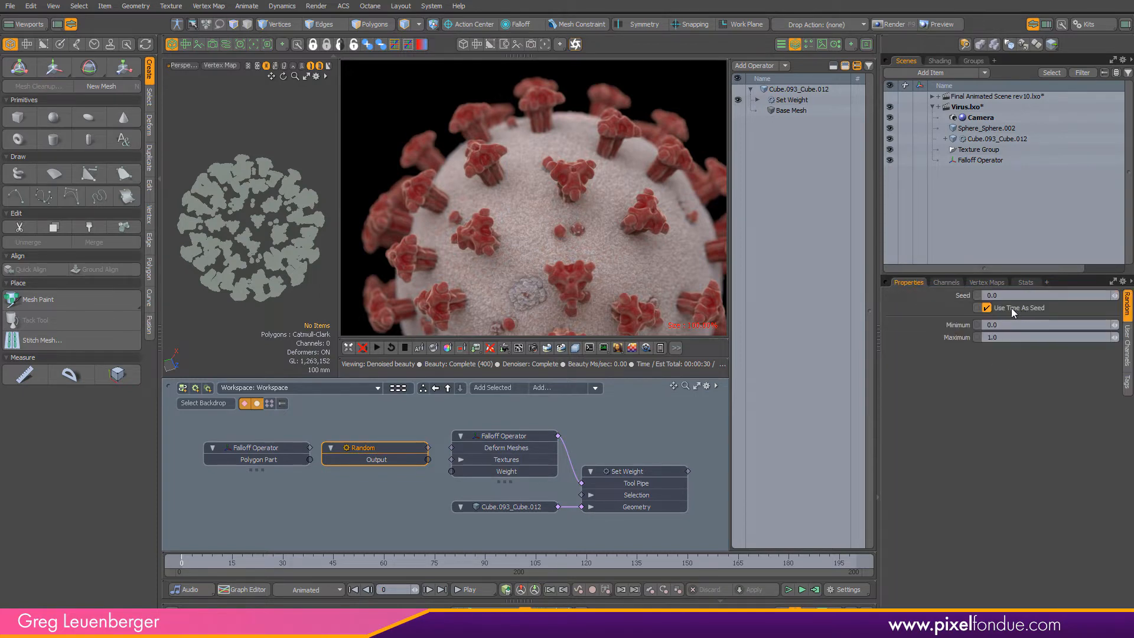
left_click(984, 307)
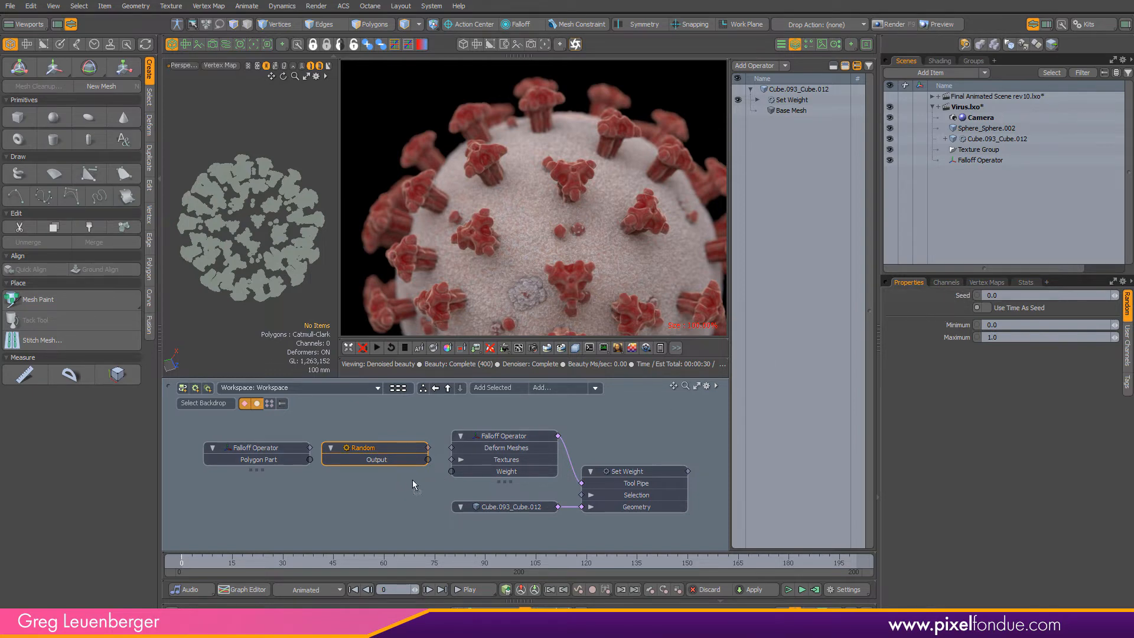
mouse_move(538, 491)
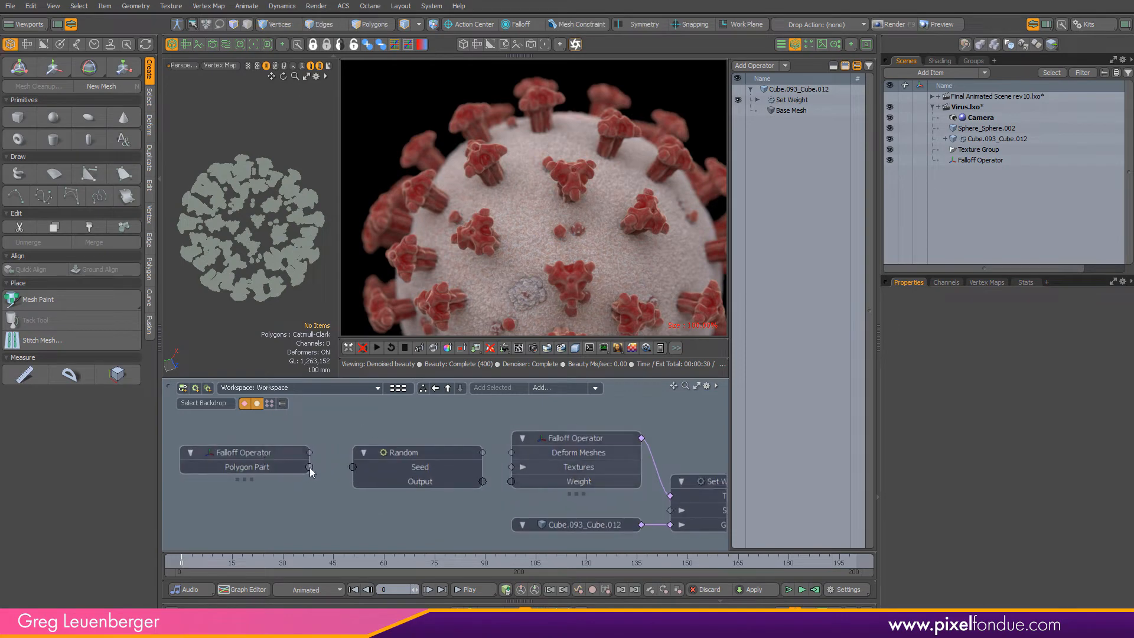
- Wire Polygon Part into the Random seed and Random's output into the falloff weight
left_click_drag(308, 467, 353, 467)
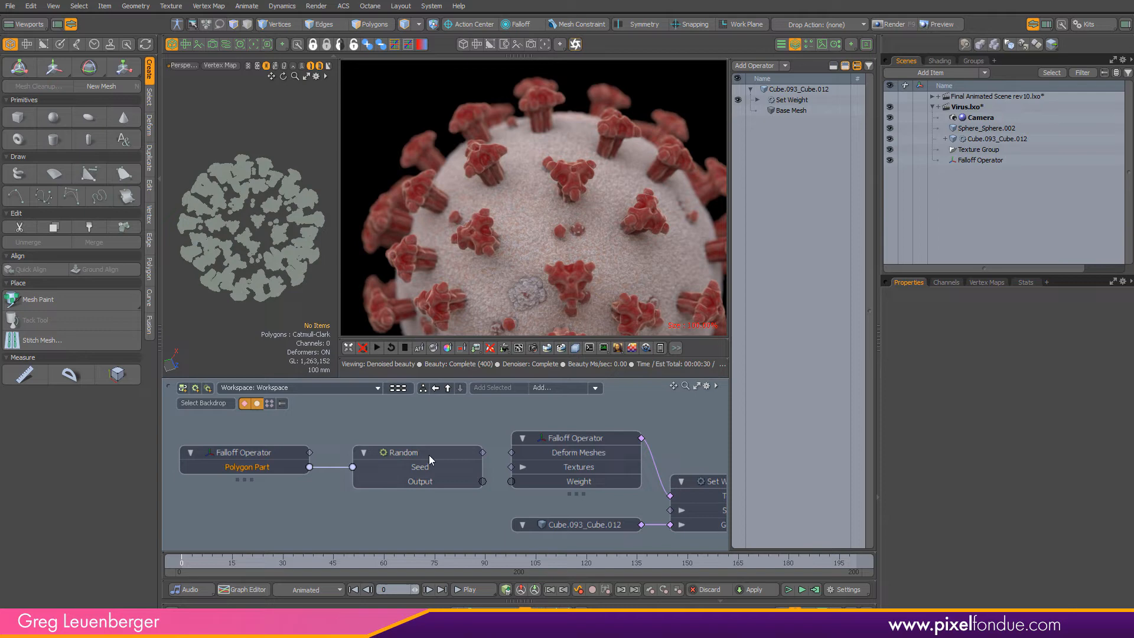
left_click(401, 452)
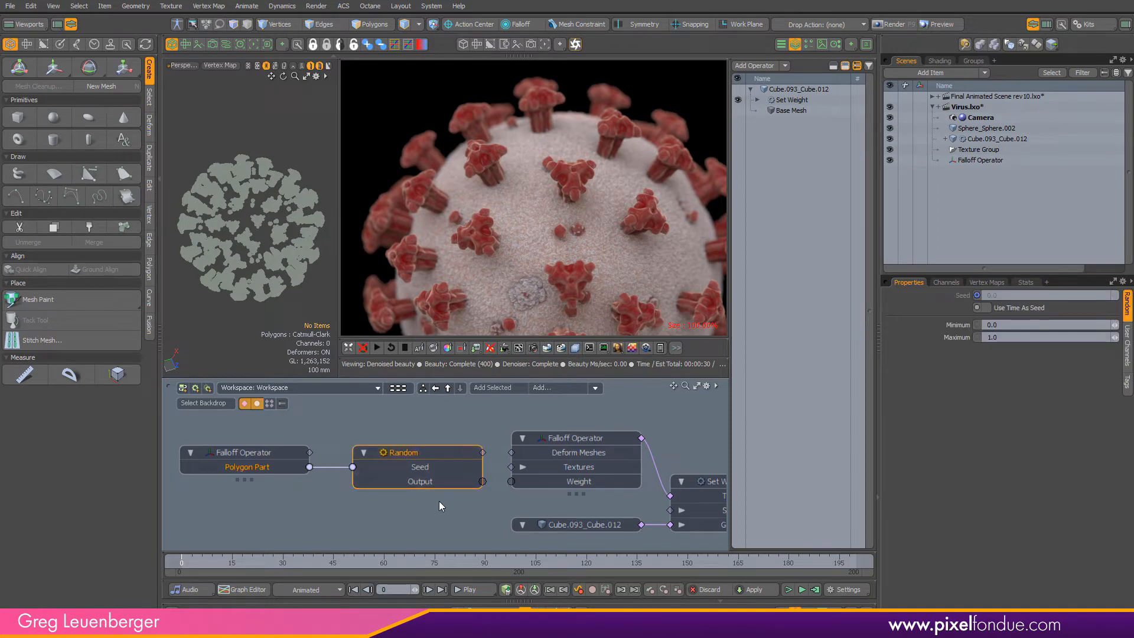
mouse_move(466, 494)
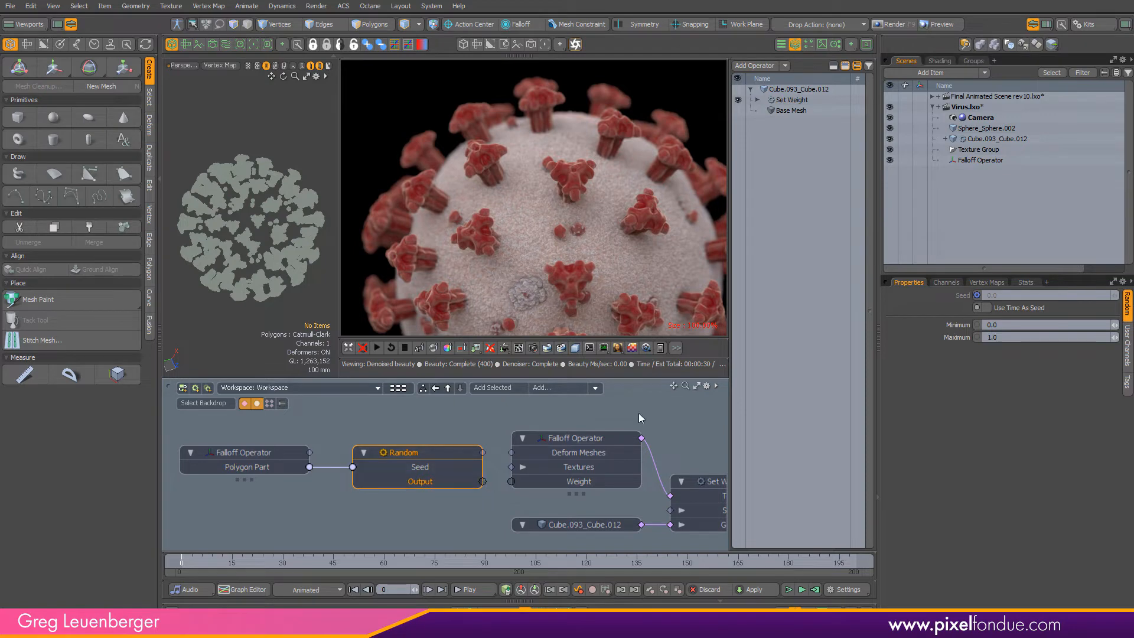
mouse_move(969, 384)
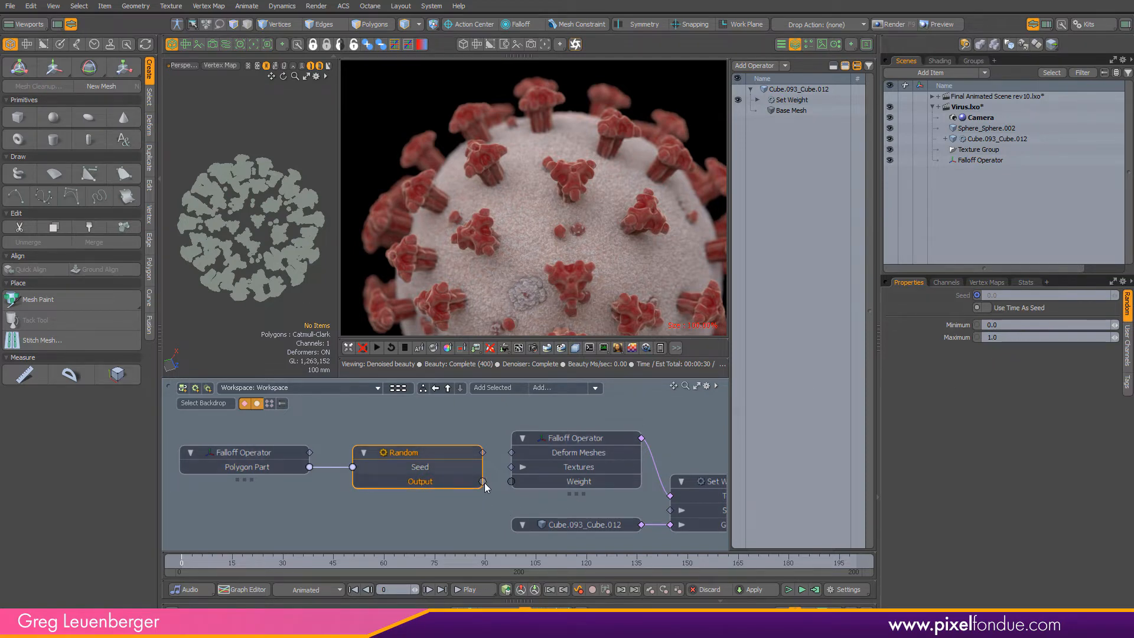
left_click_drag(483, 482, 515, 482)
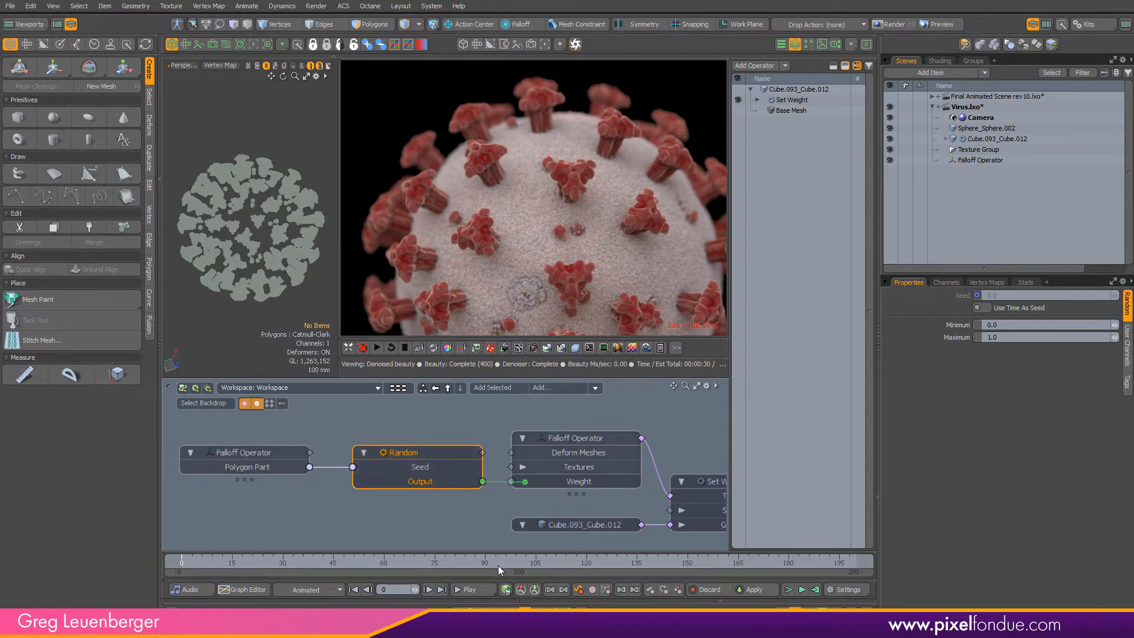
- Display the Spikes weight map on the mesh and start inserting a math node before the seed
left_click(985, 281)
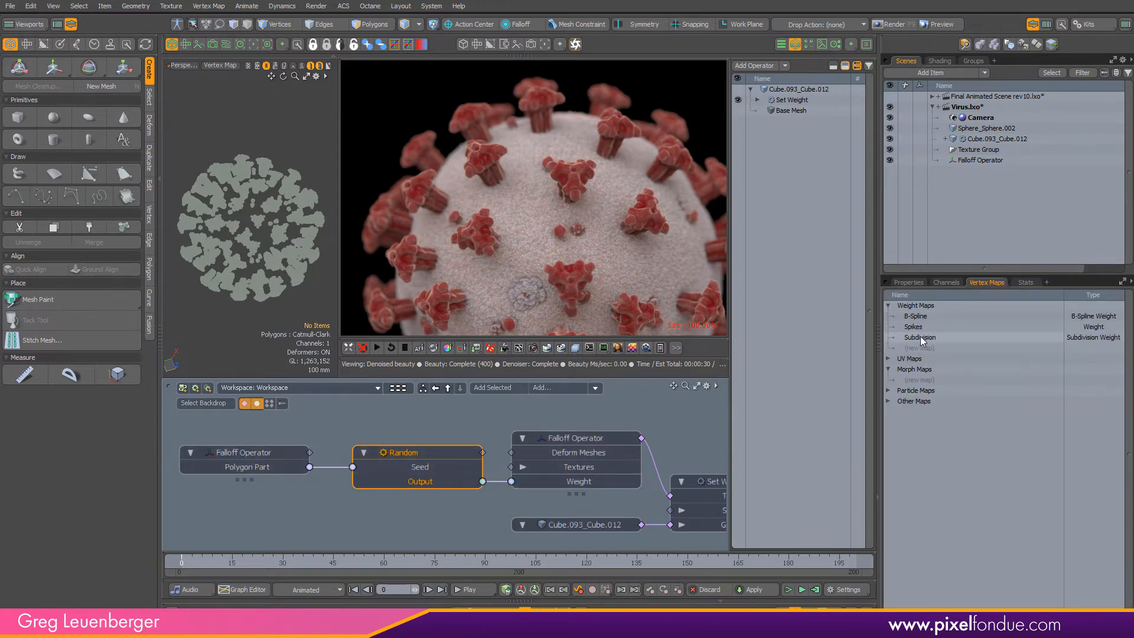
left_click(913, 326)
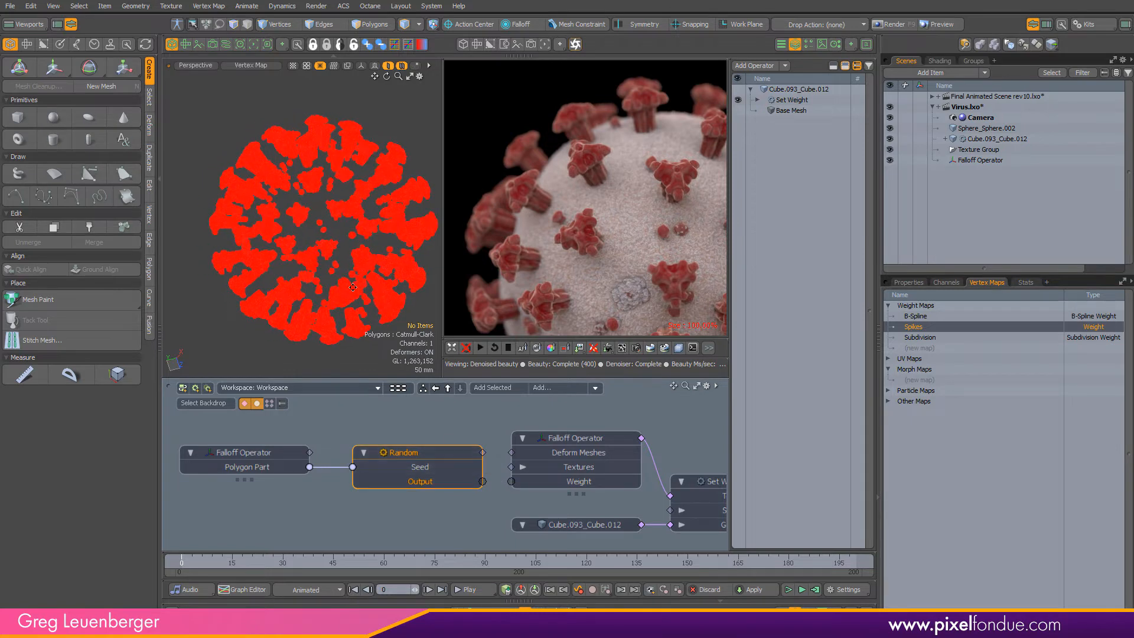
left_click_drag(481, 482, 516, 481)
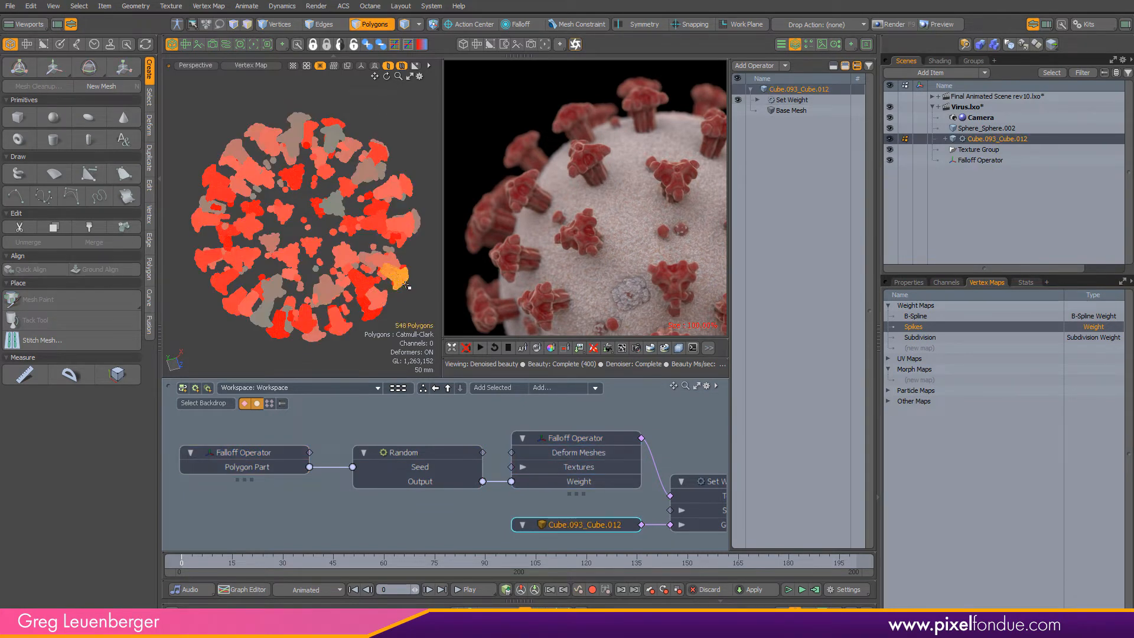
left_click(418, 452)
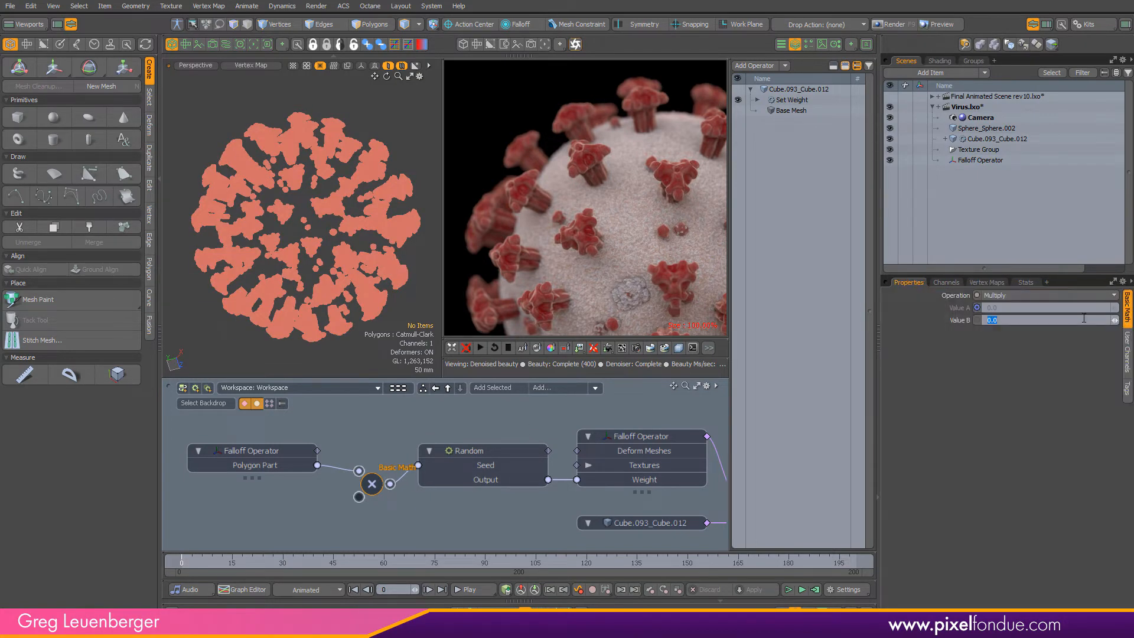
- Set the inserted Multiply node's Value B to 15 and dismiss the procedural editing warning
type("15")
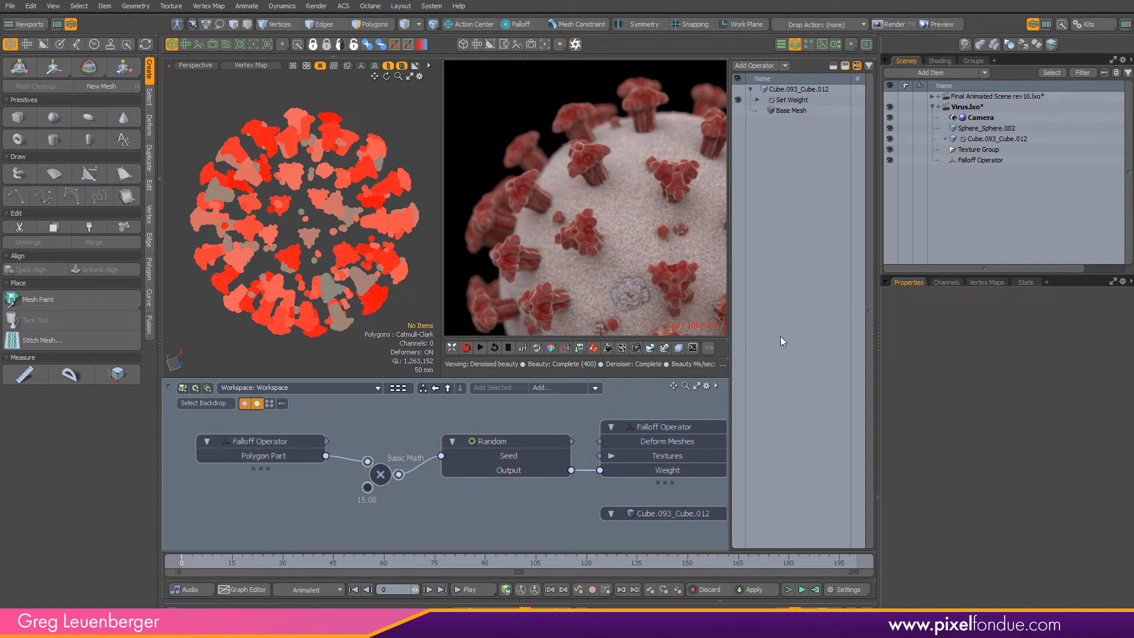
left_click(379, 475)
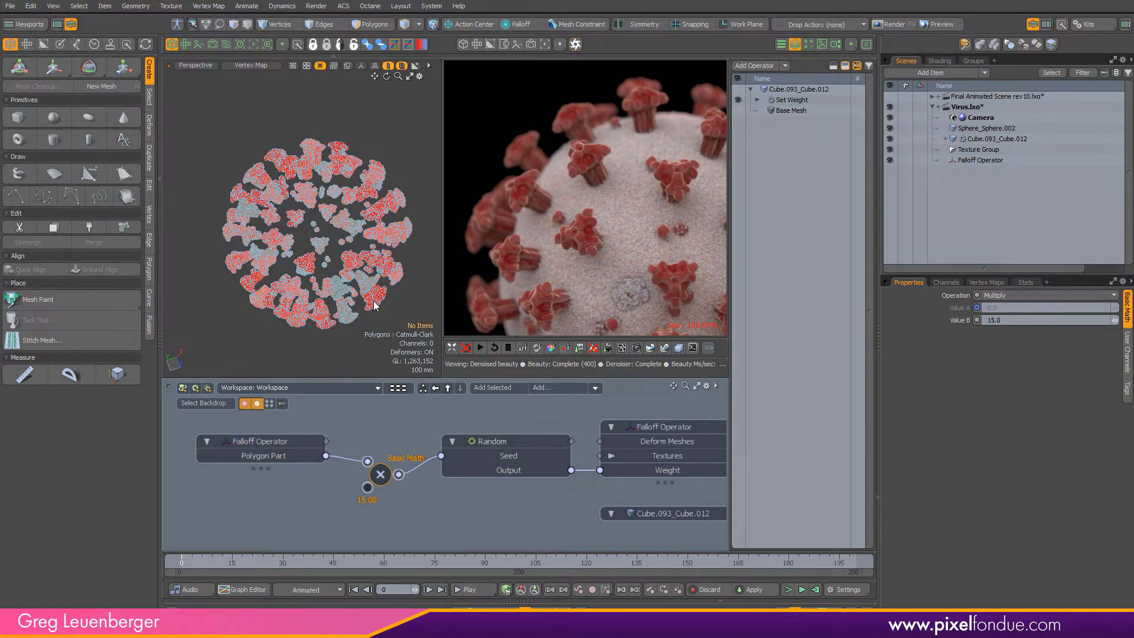
left_click(369, 23)
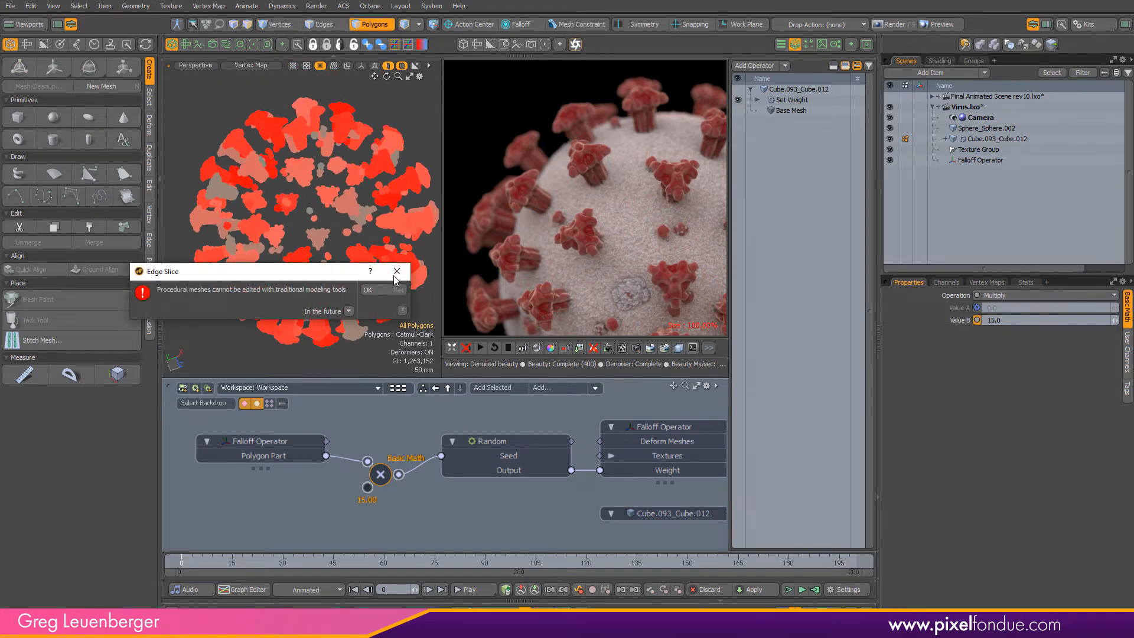
left_click(366, 289)
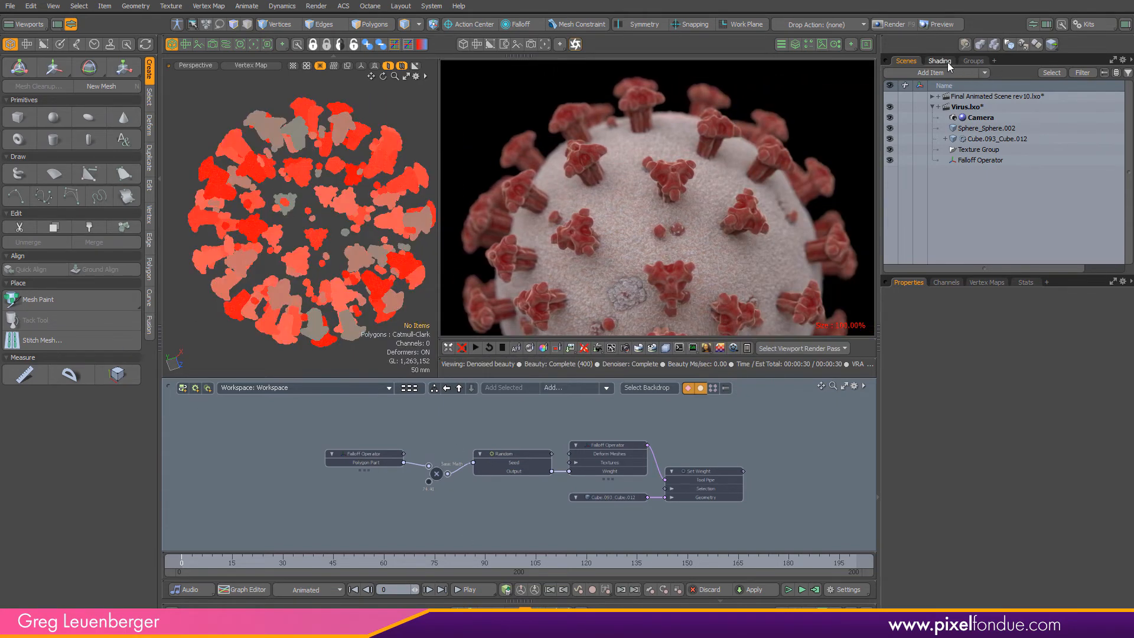
- Inspect the Spikes material's Octane graph and the RGB colour feeding its Random Walk albedo
left_click(939, 60)
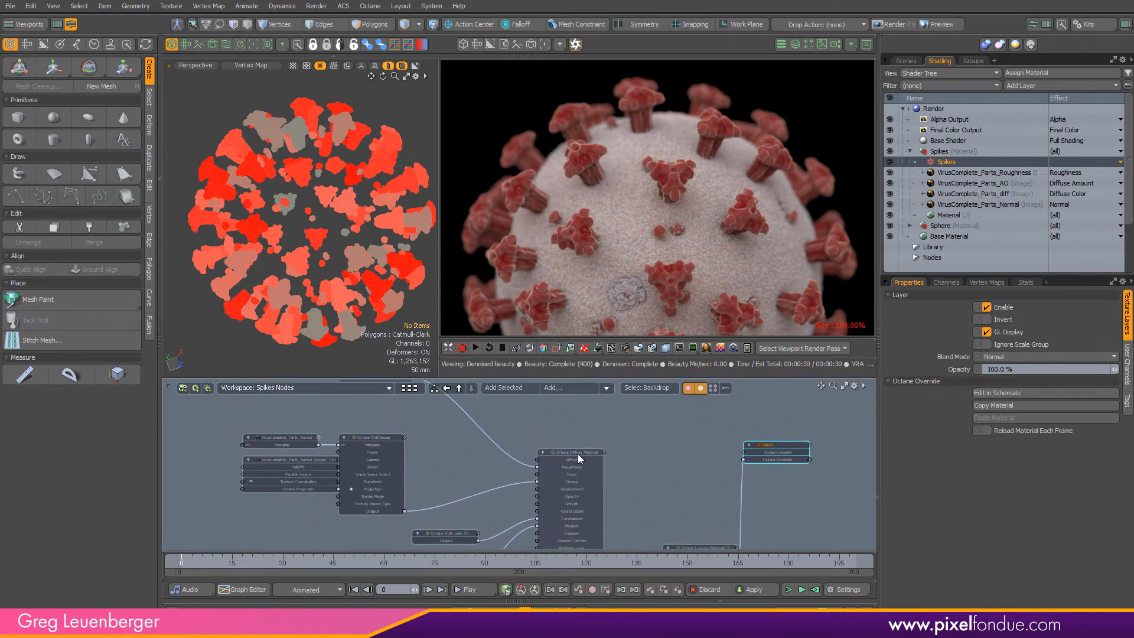
left_click(569, 451)
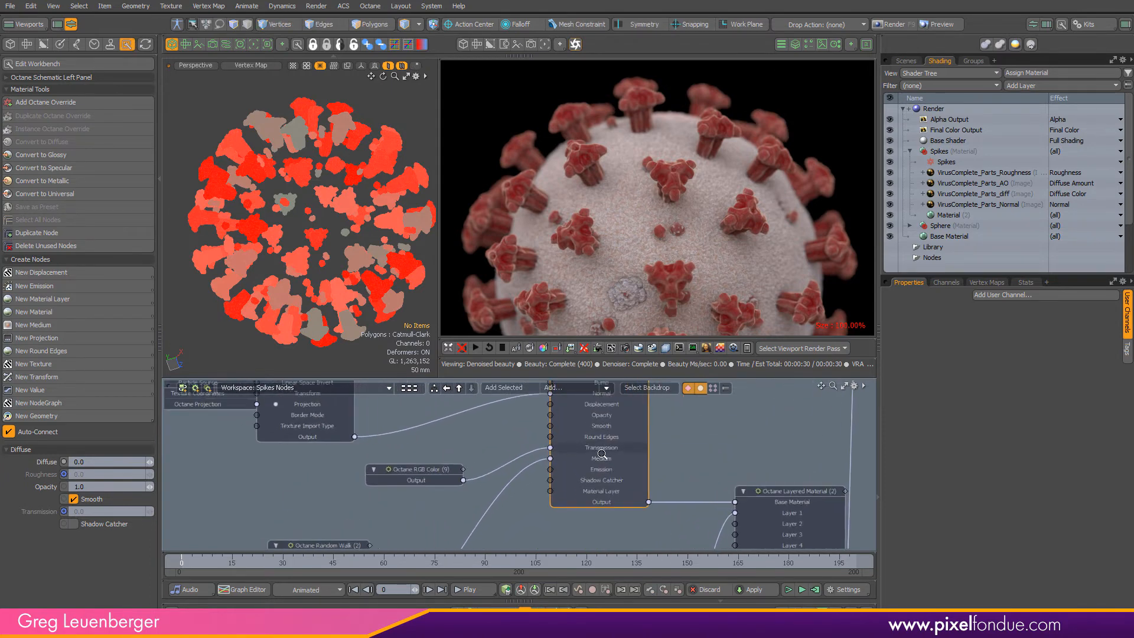
left_click(409, 470)
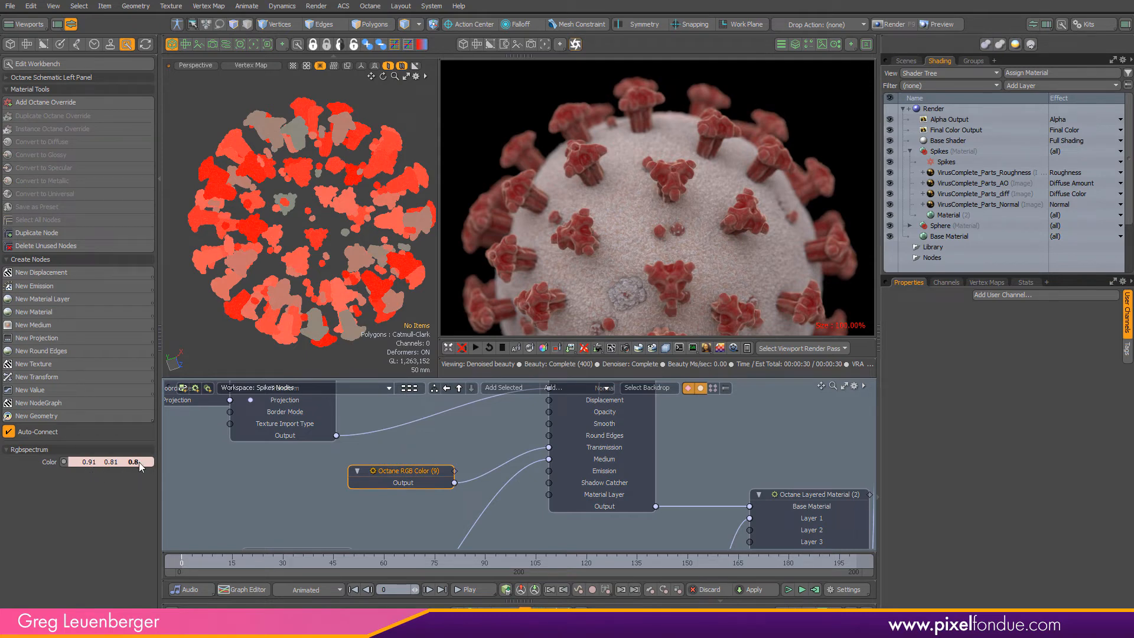
mouse_move(592, 526)
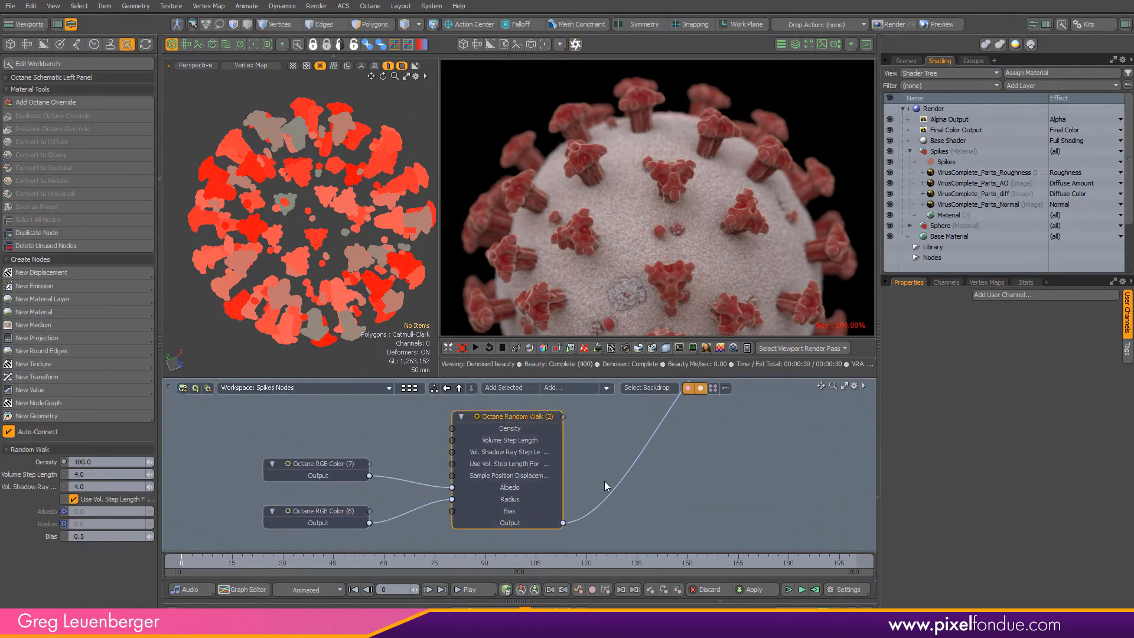
mouse_move(47, 376)
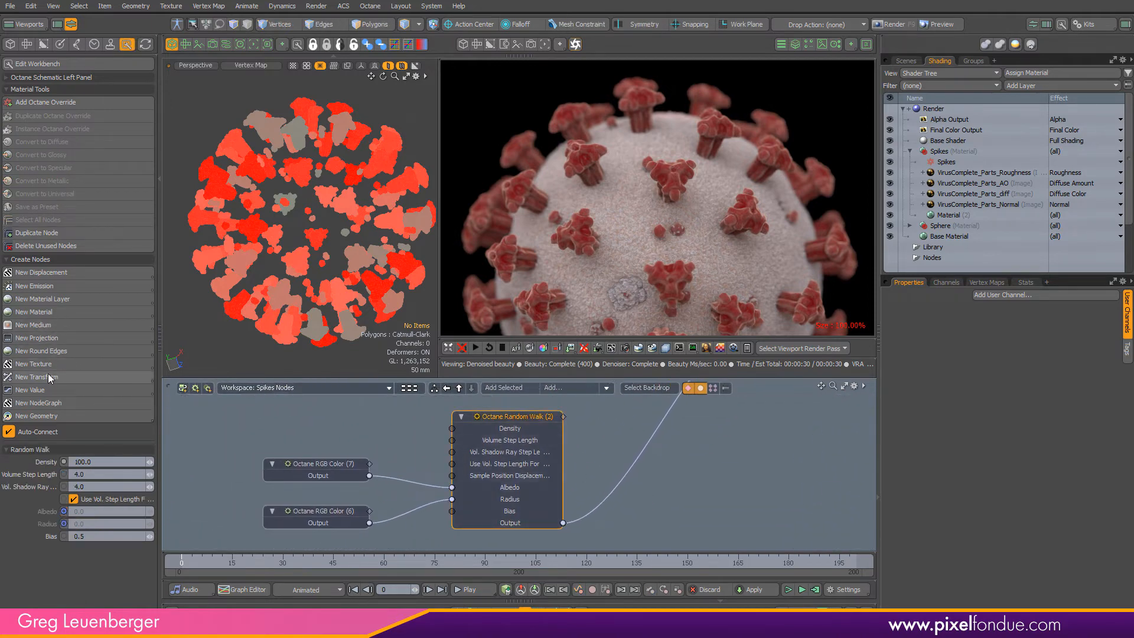
left_click(33, 323)
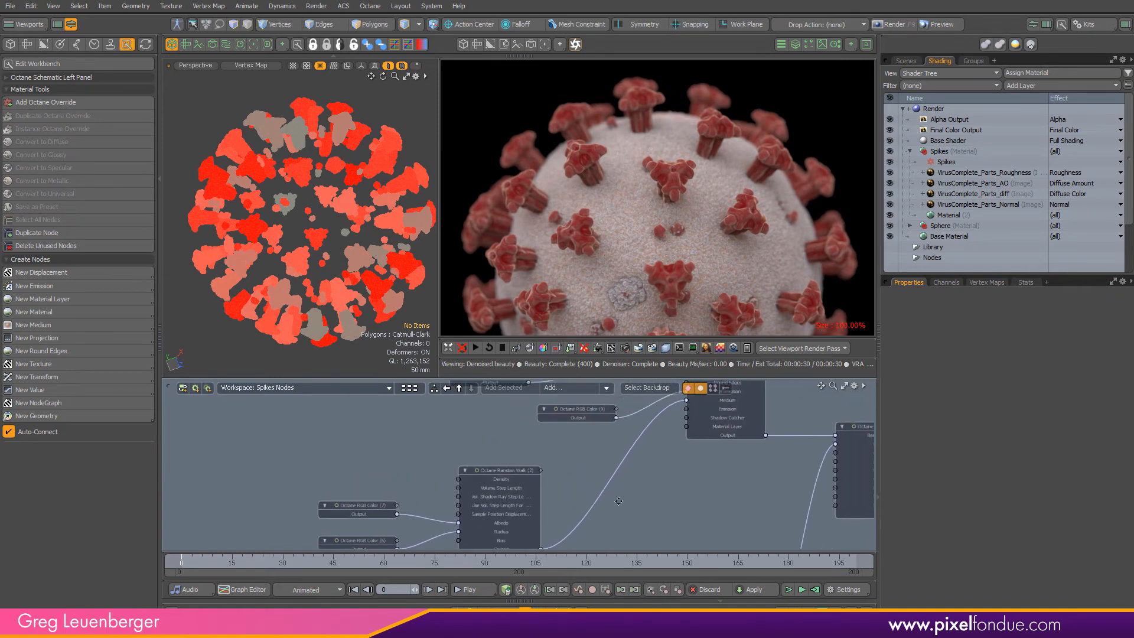
left_click(498, 469)
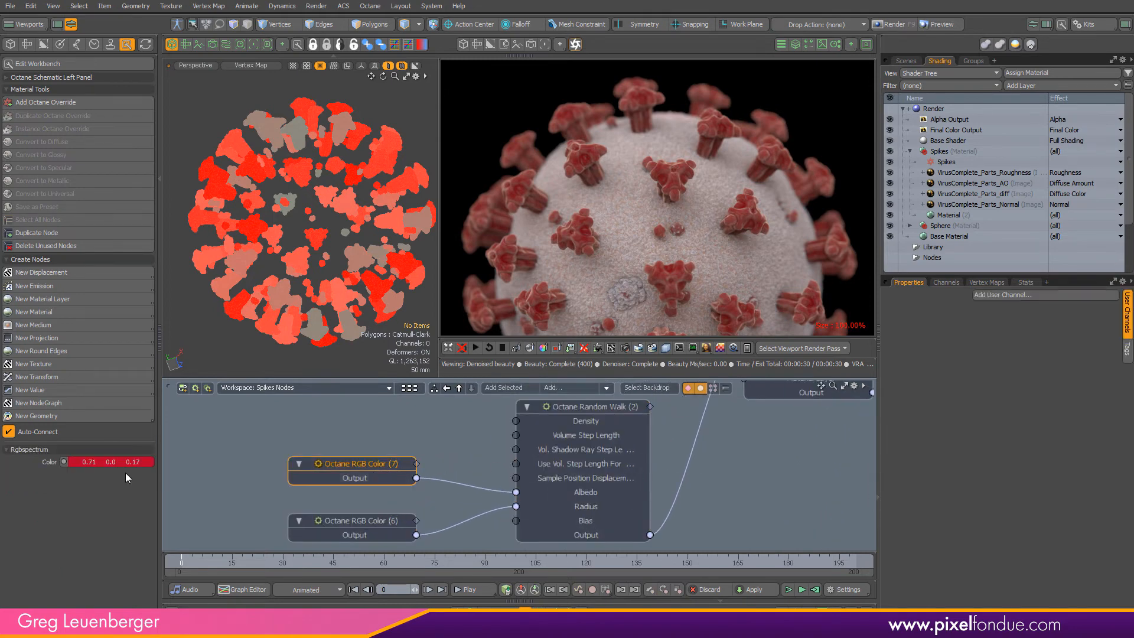
mouse_move(616, 107)
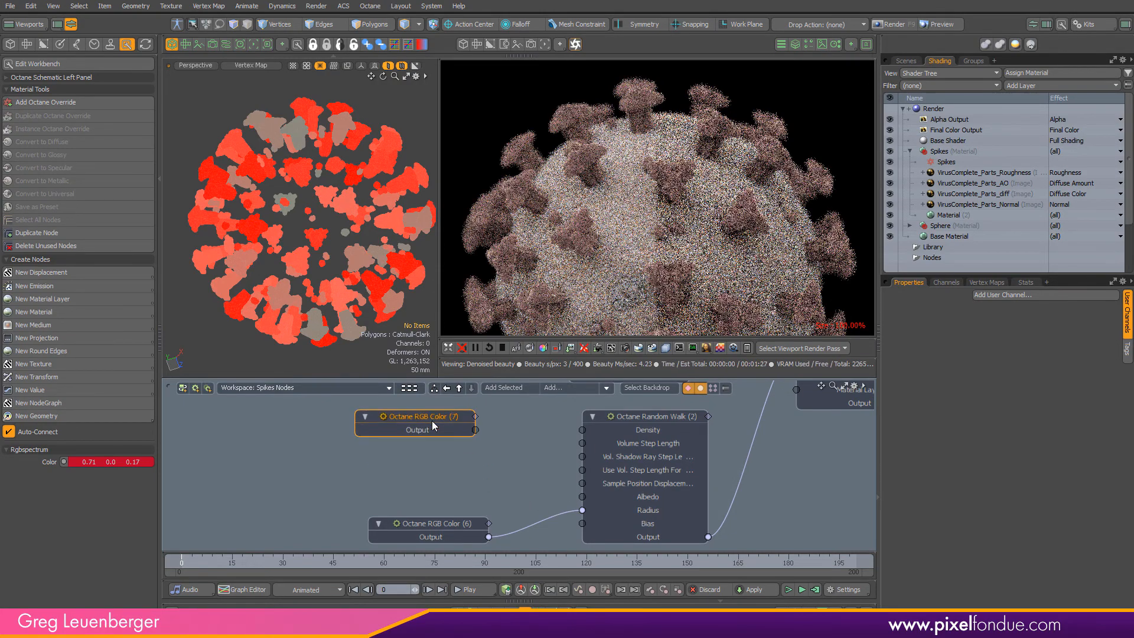
- Detach the red colour node and shape an orange-to-red ramp in the Octane Gradient feeding Albedo
left_click(647, 416)
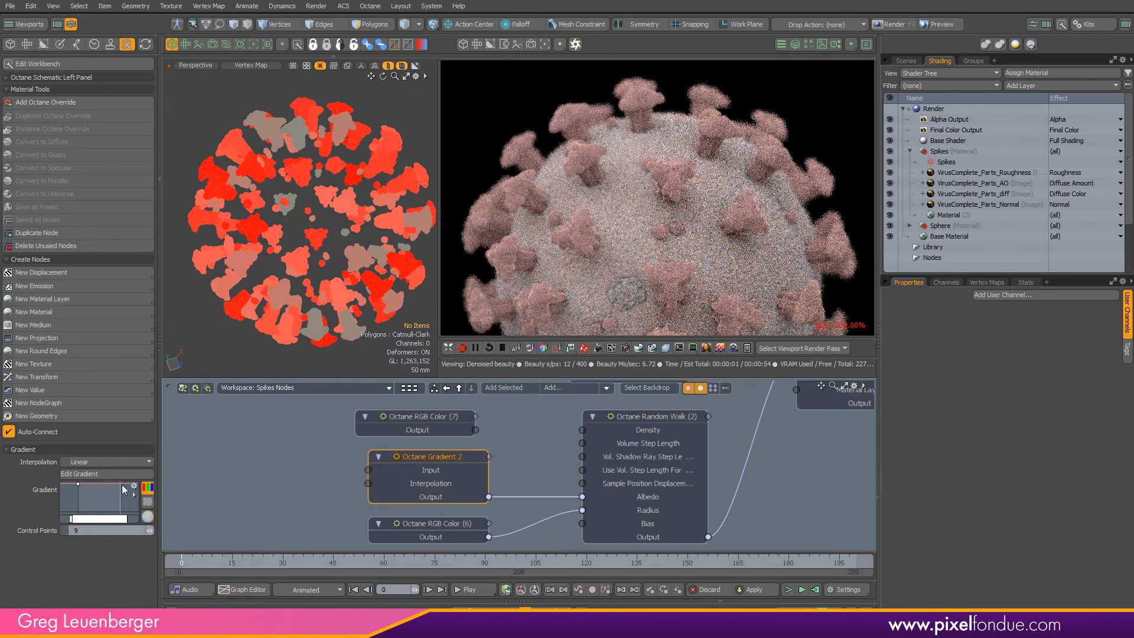
left_click(78, 473)
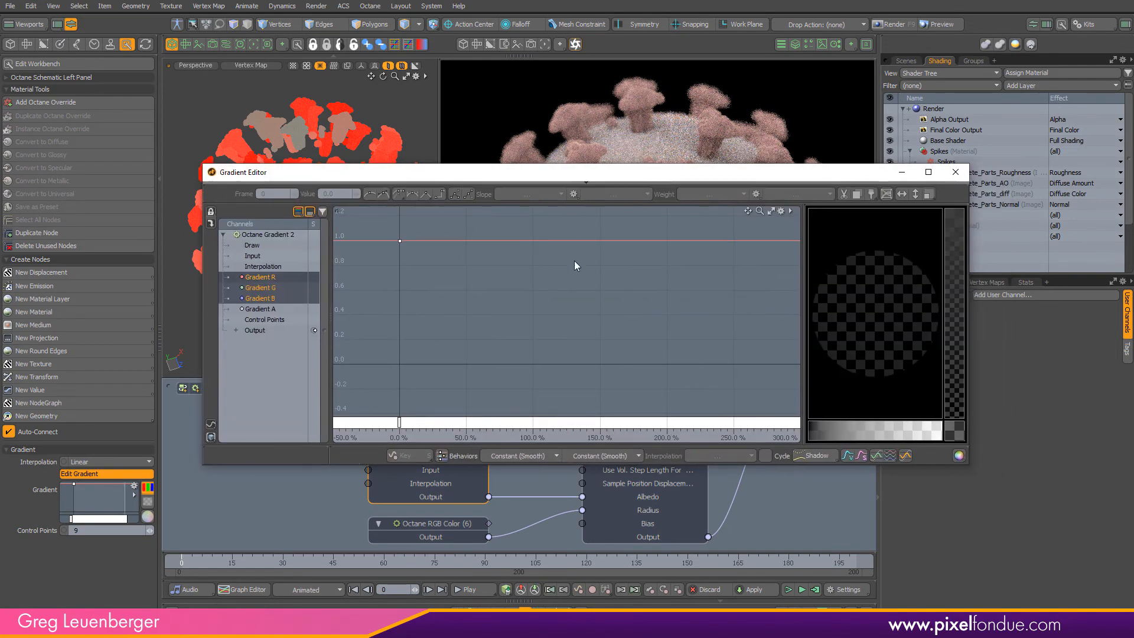
left_click(542, 422)
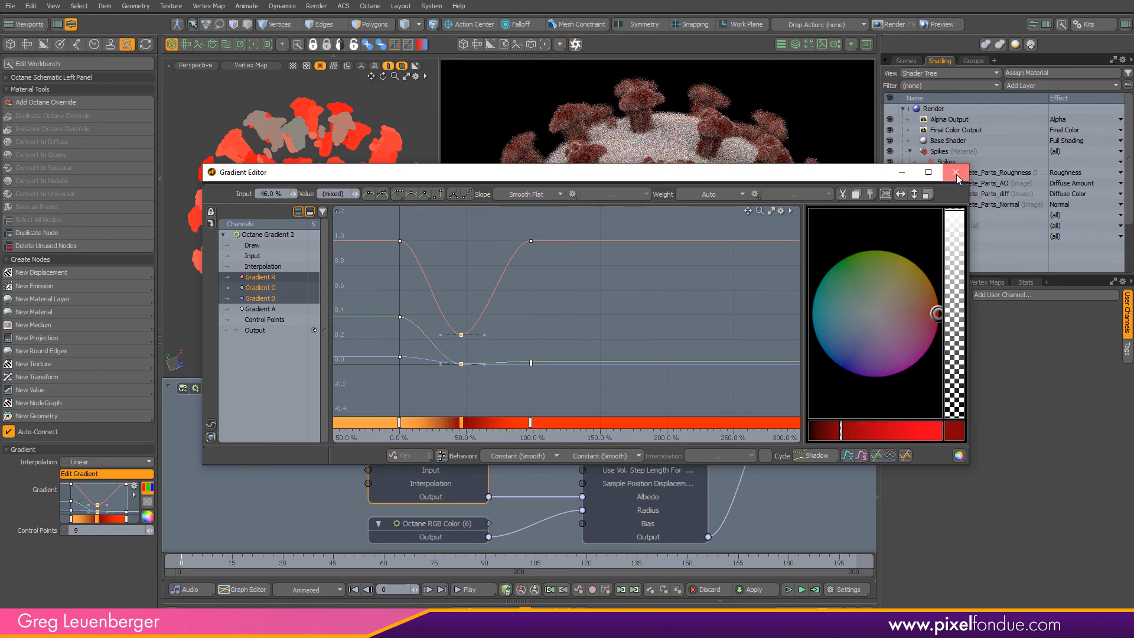
left_click(955, 172)
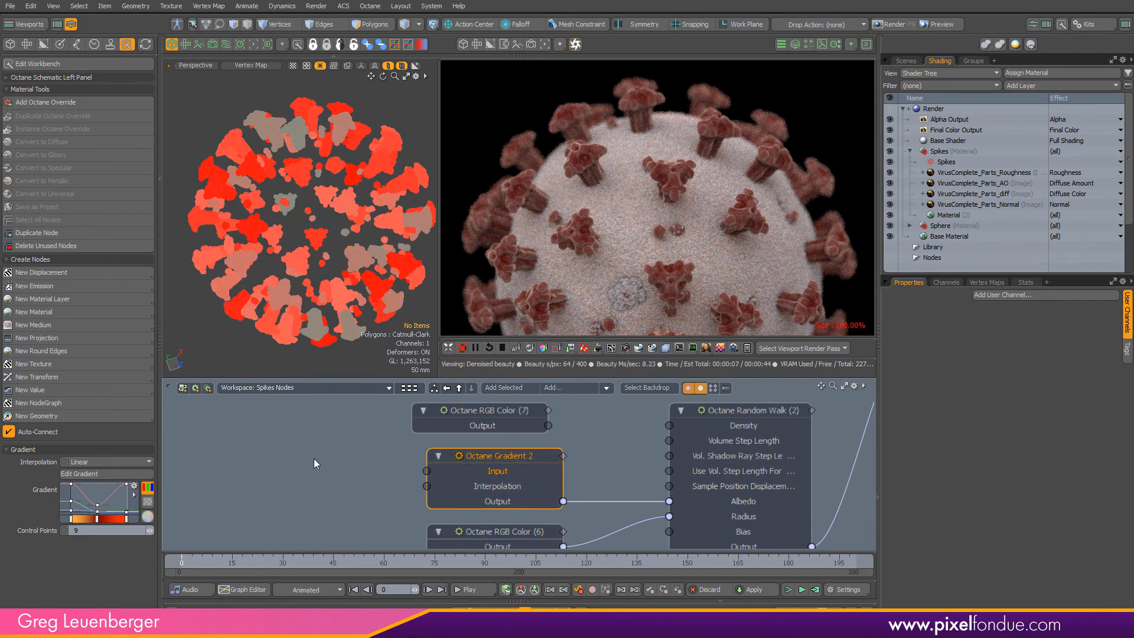
- Add an Octane Greyscale Vertex Attribute named 'Spikes' and drive the gradient's input with it
left_click(79, 474)
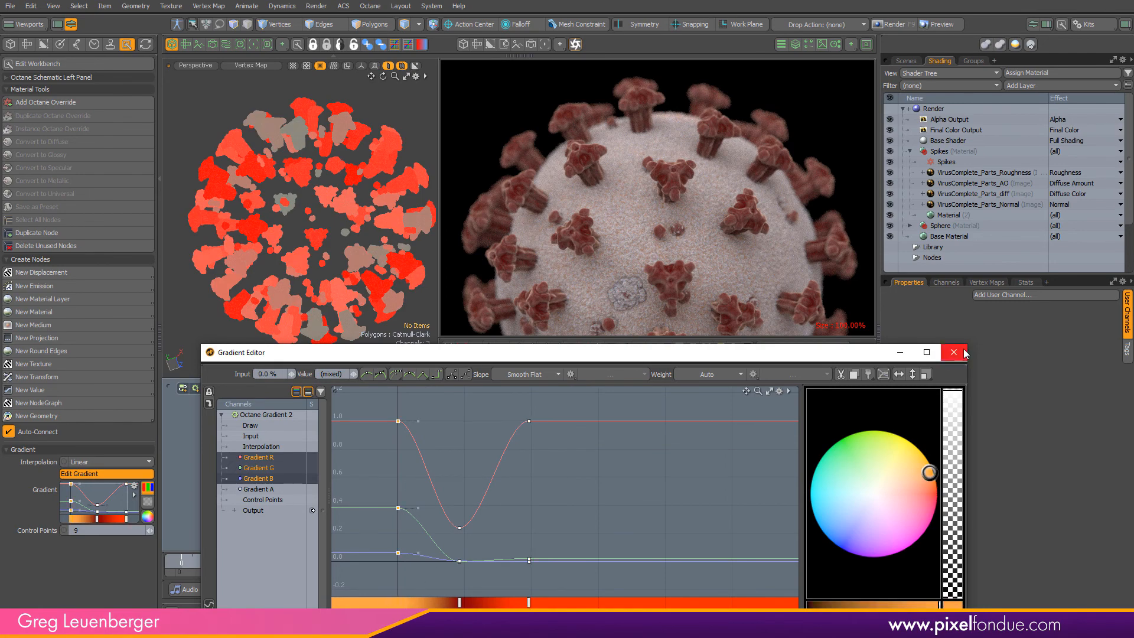
left_click(953, 352)
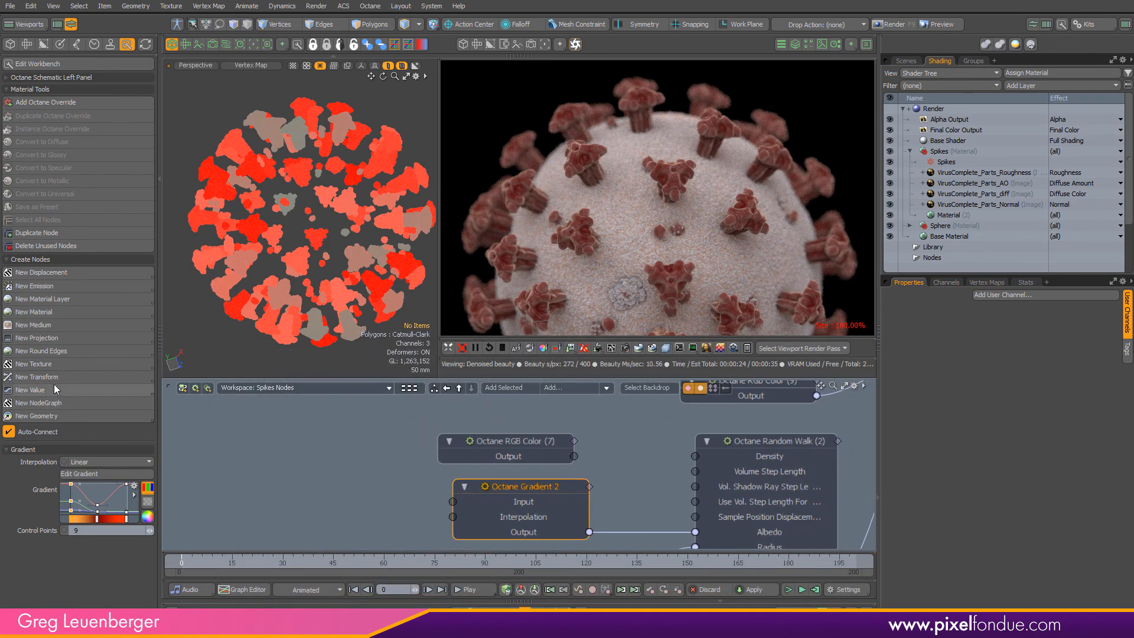
left_click(519, 485)
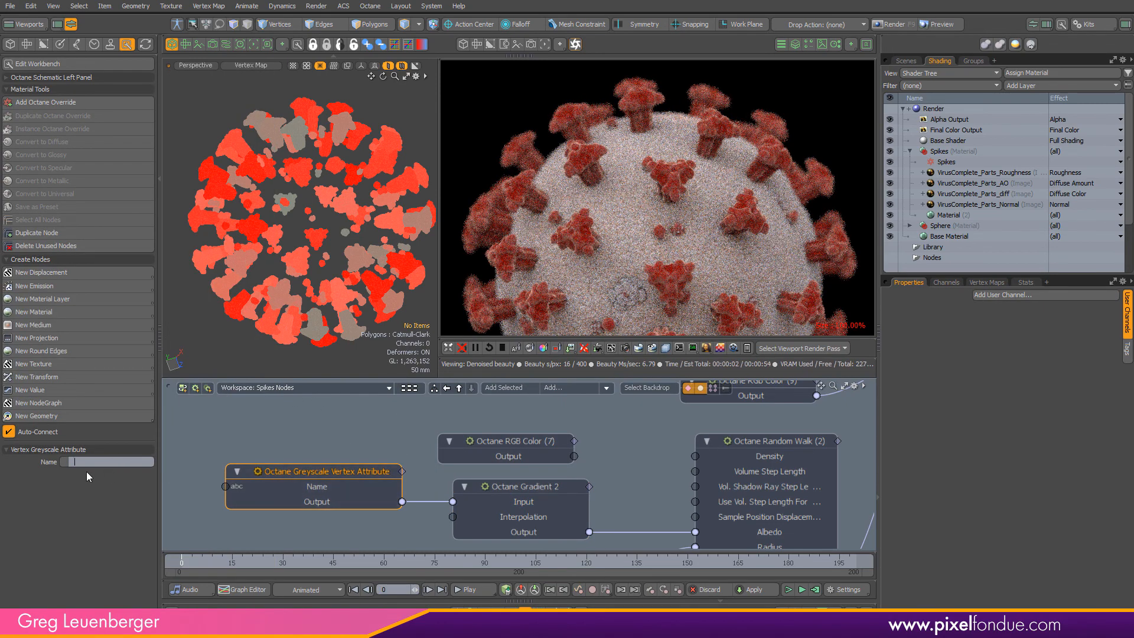
type("Spikes")
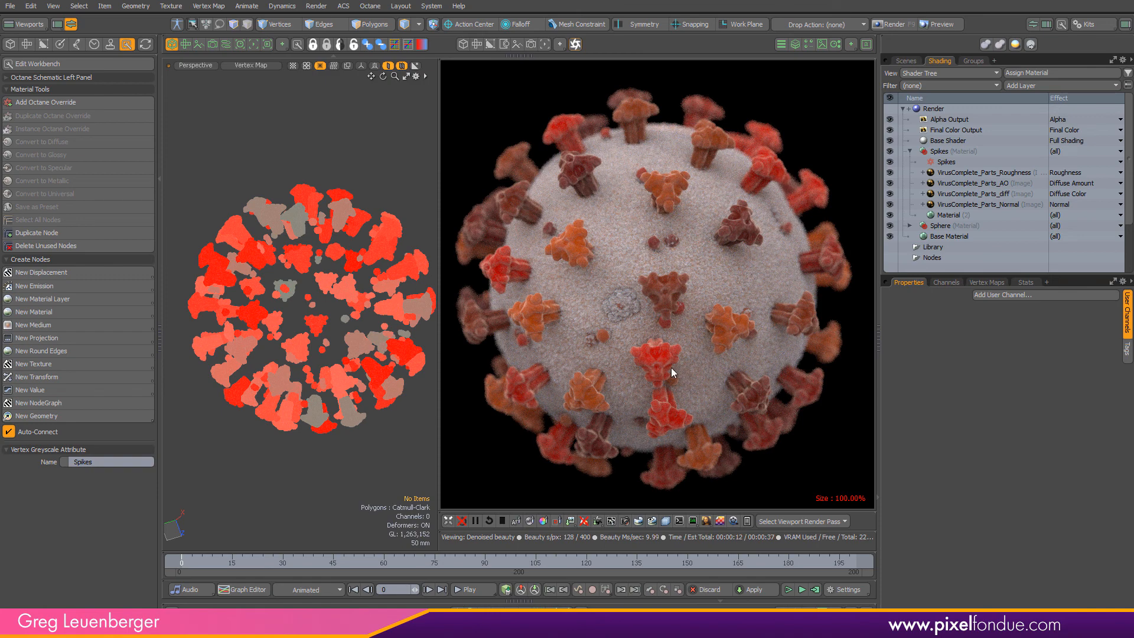
mouse_move(281, 531)
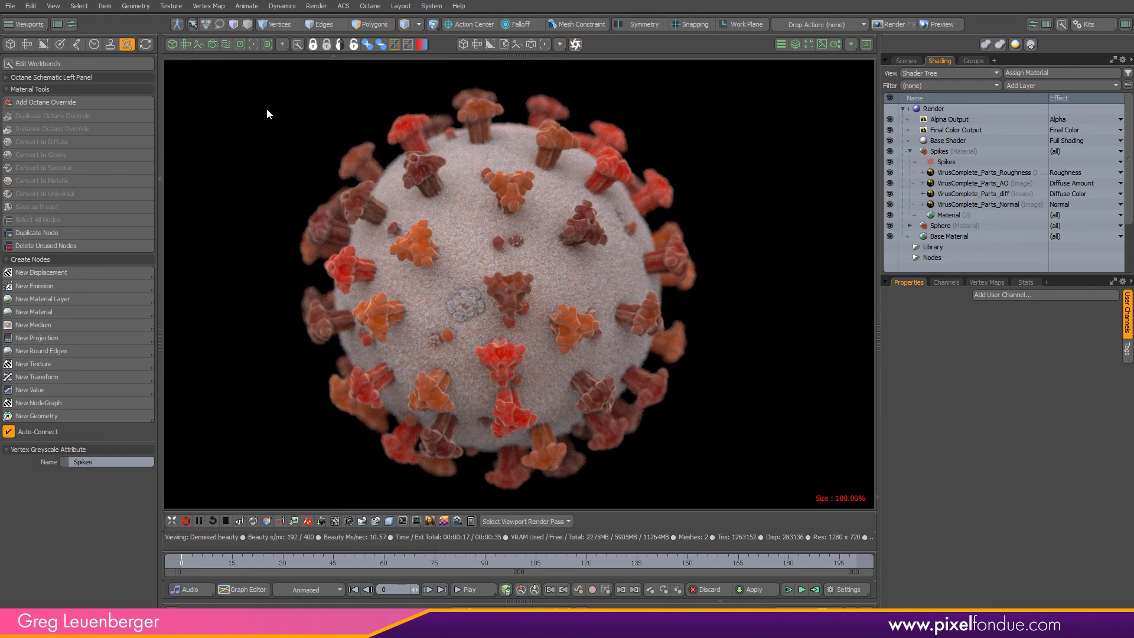
mouse_move(1087, 490)
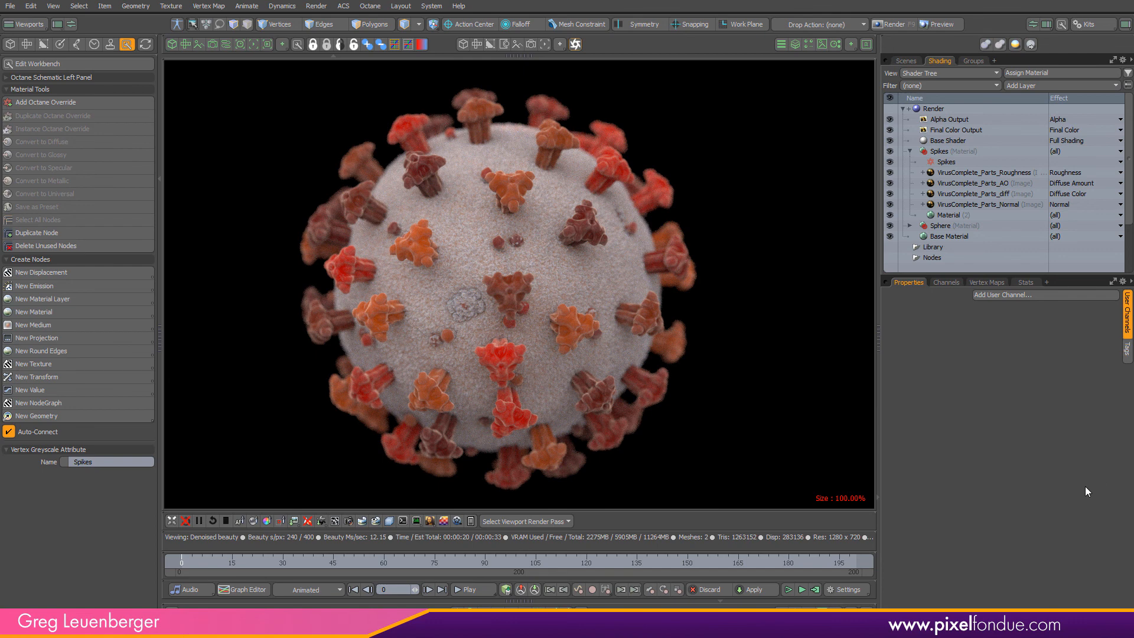
mouse_move(1054, 495)
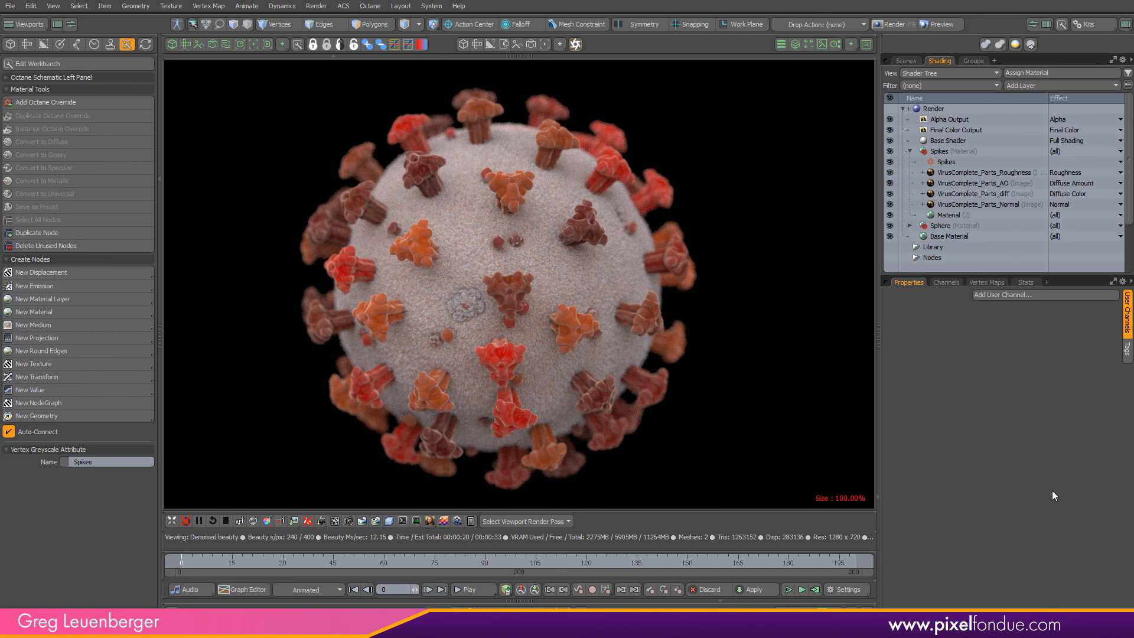